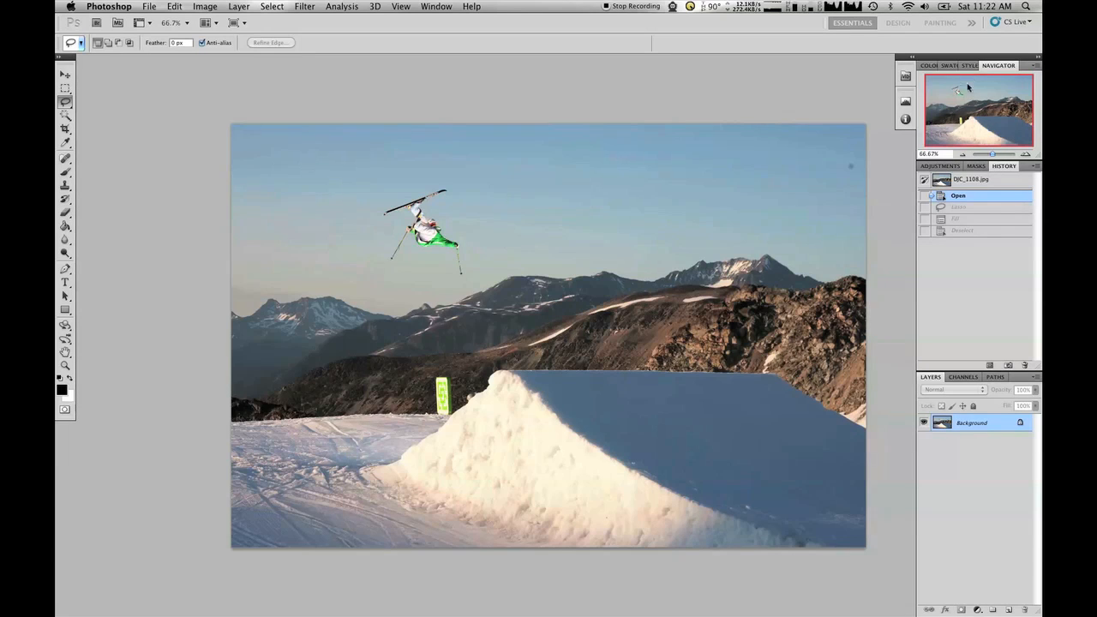
mouse_move(959, 105)
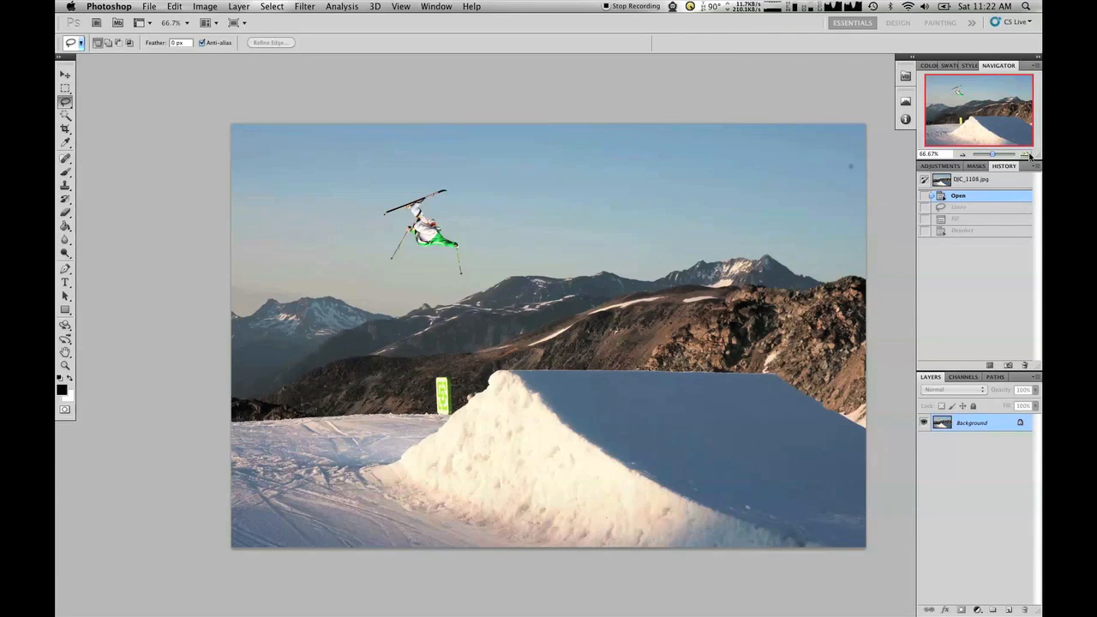
mouse_move(542, 146)
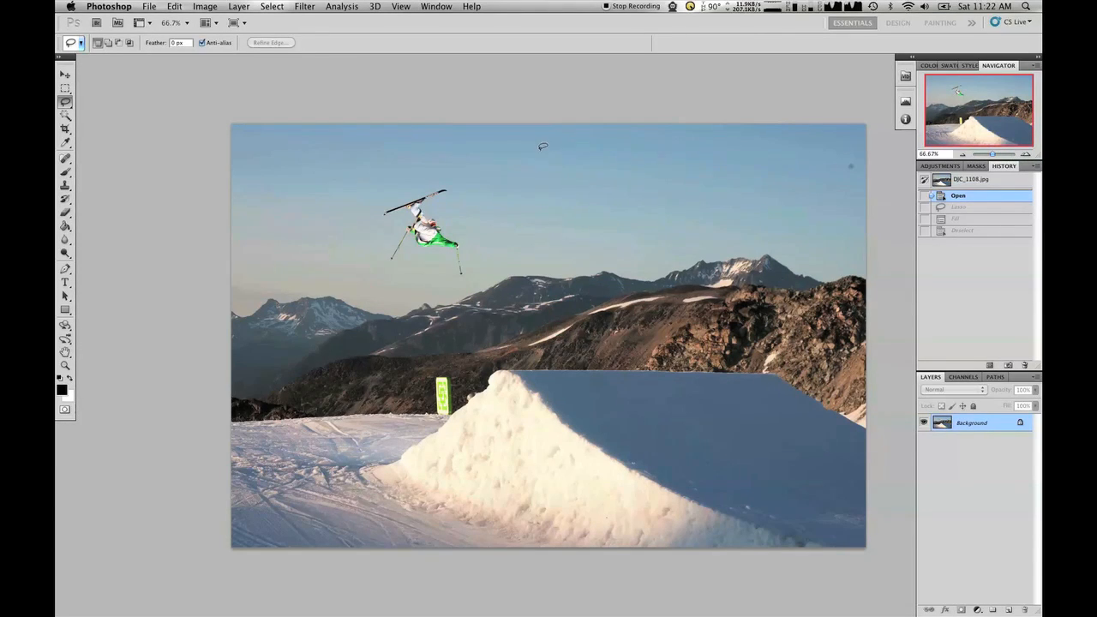
mouse_move(549, 137)
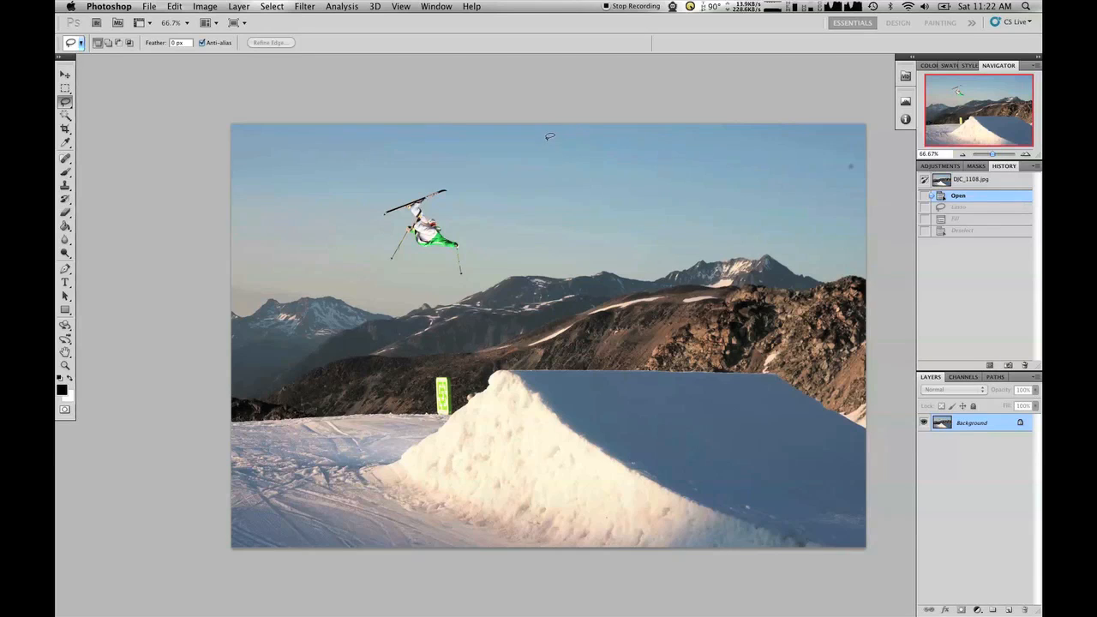
mouse_move(444, 170)
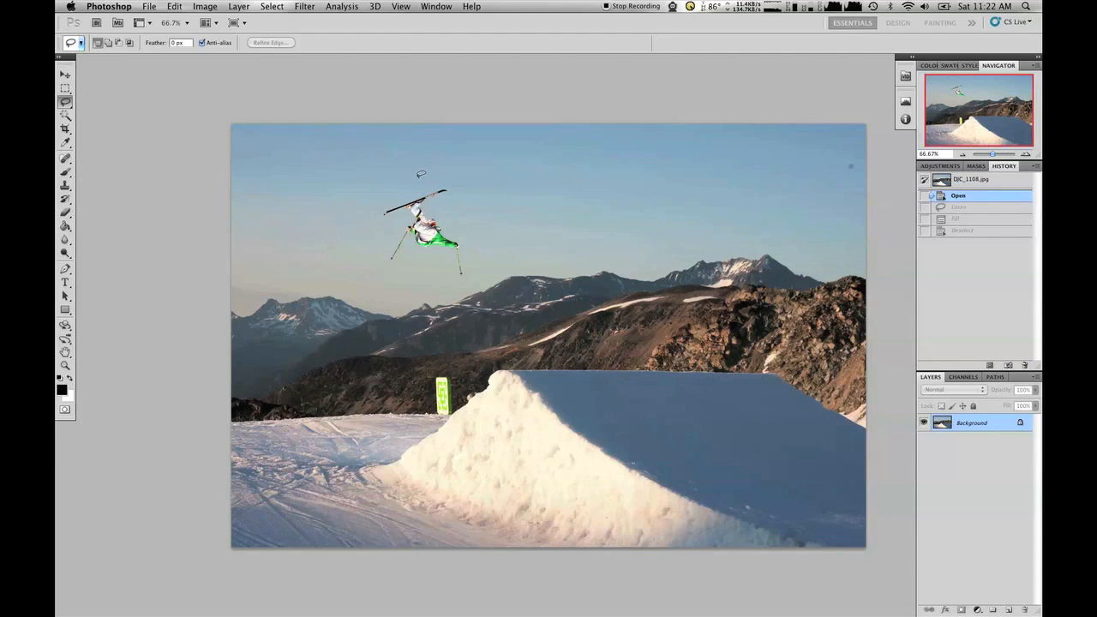
mouse_move(401, 158)
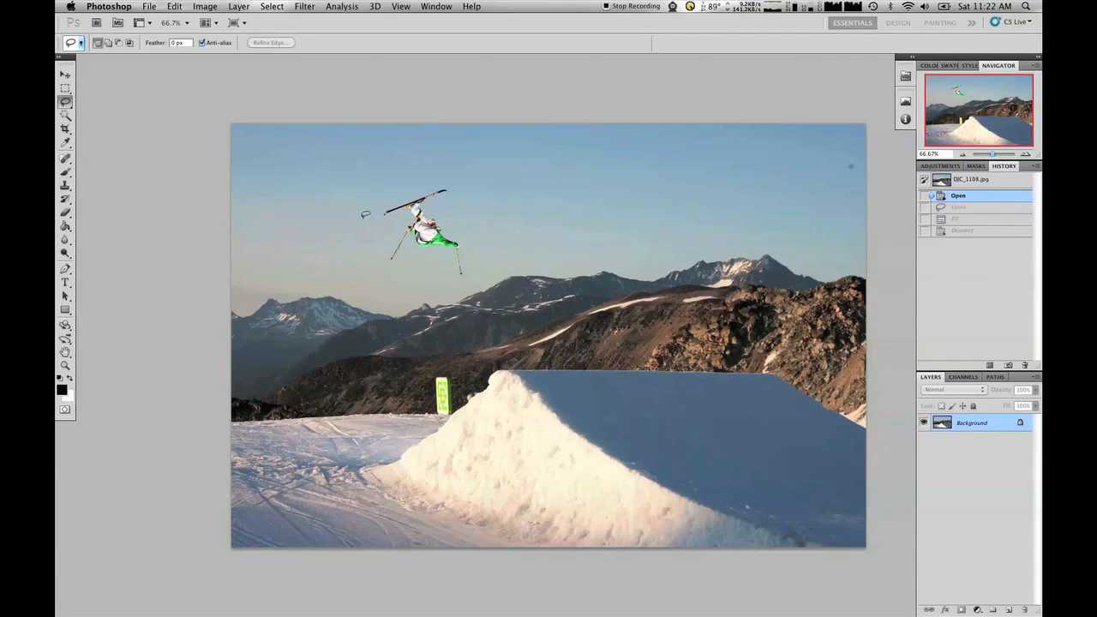
mouse_move(795, 163)
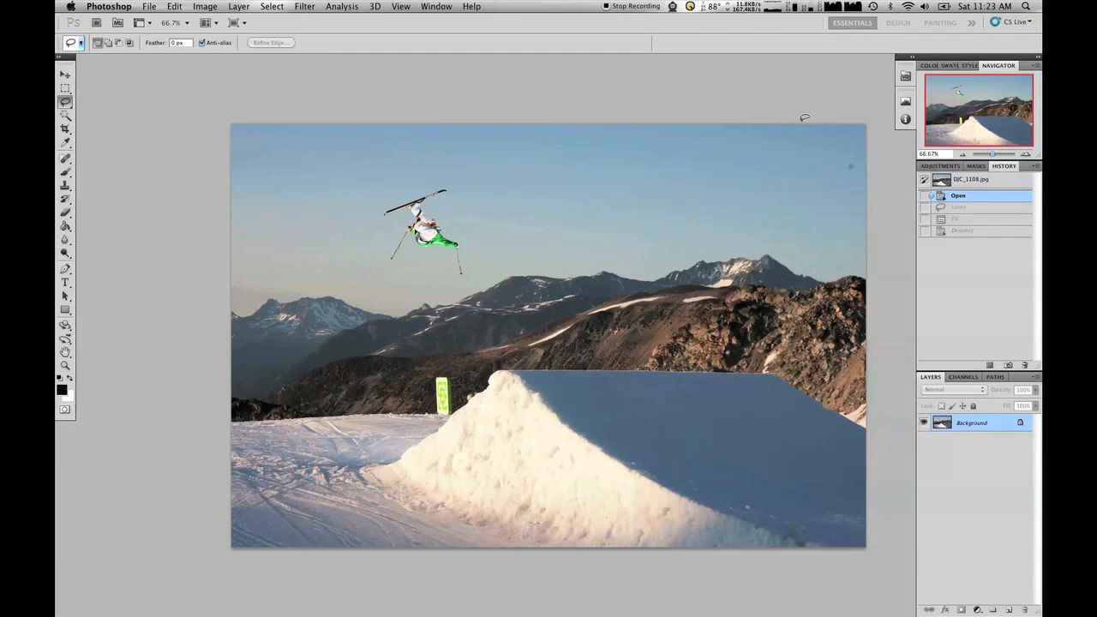
mouse_move(648, 176)
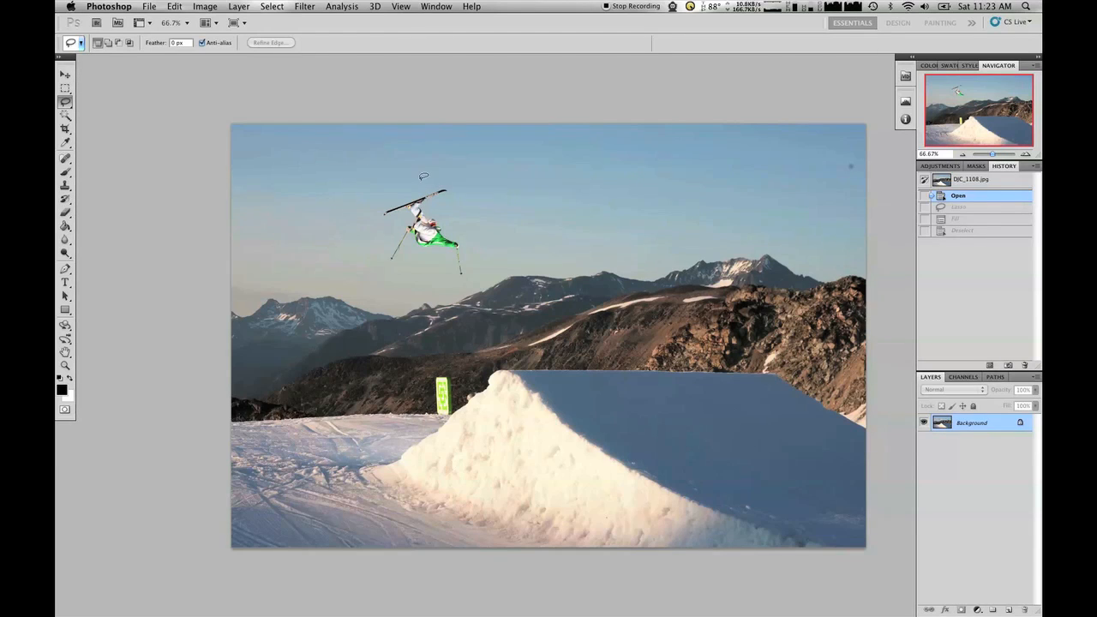
mouse_move(535, 271)
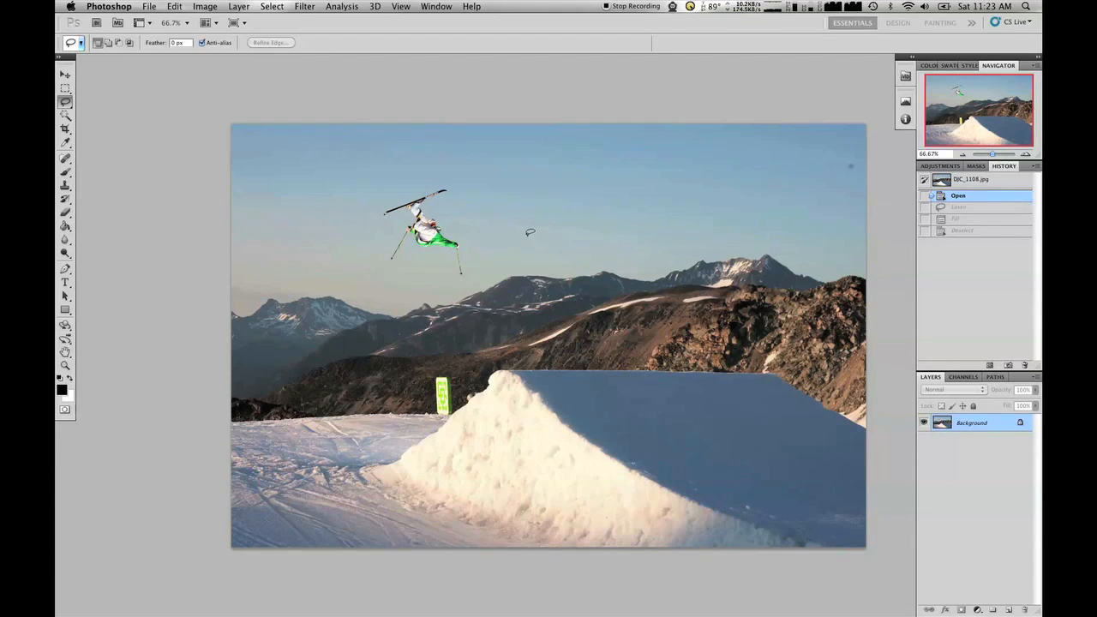
mouse_move(510, 185)
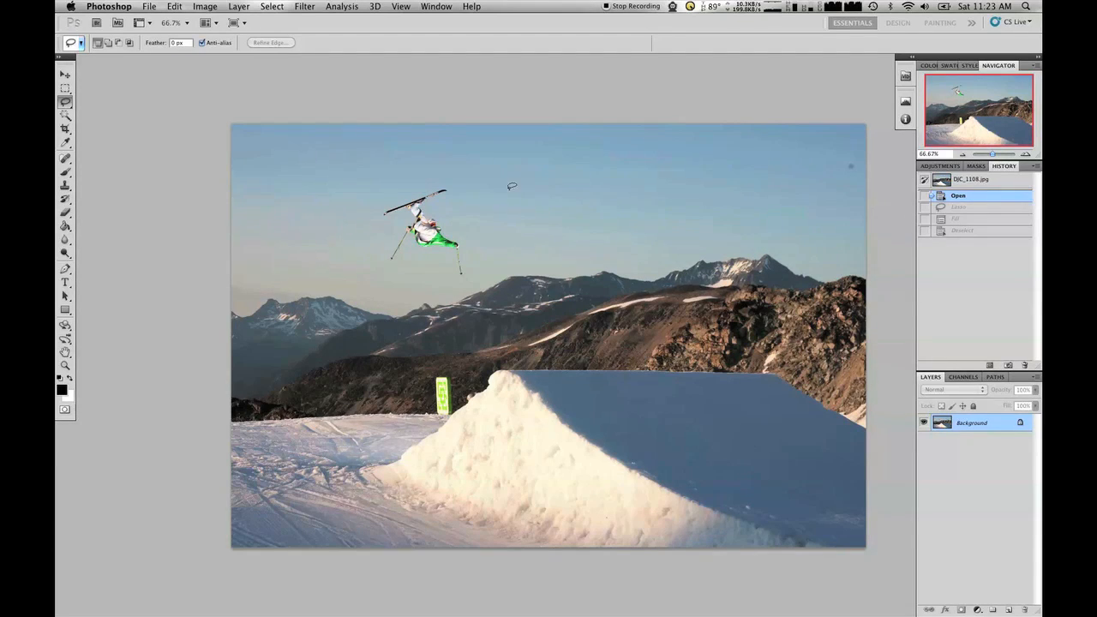
mouse_move(326, 180)
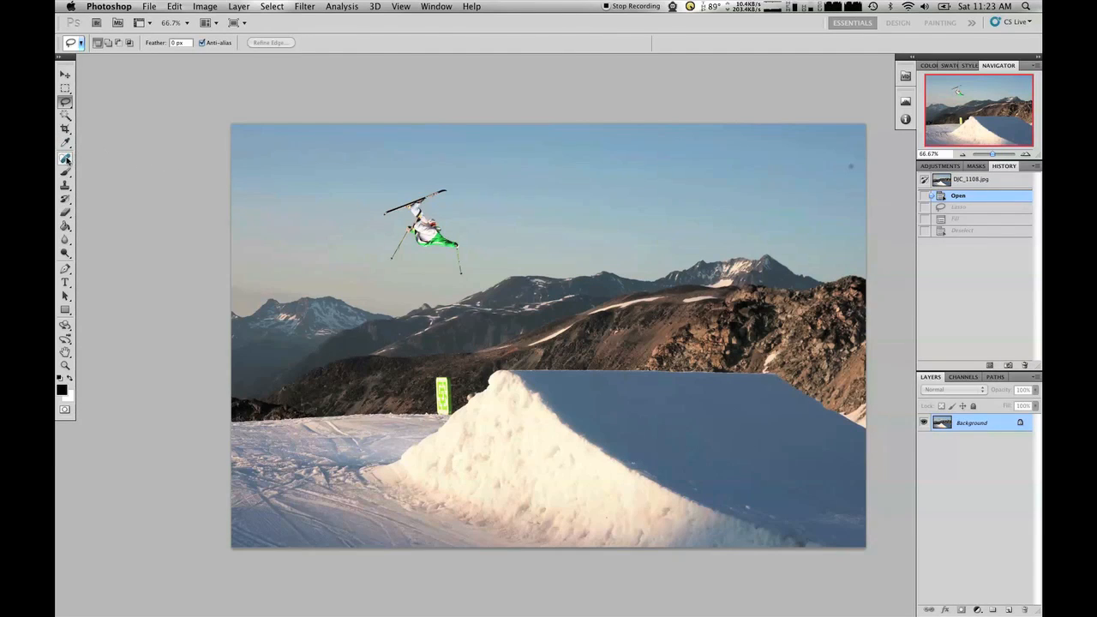
- Test a content-aware Spot Healing stroke over the skier's skis, then undo it
left_click(66, 157)
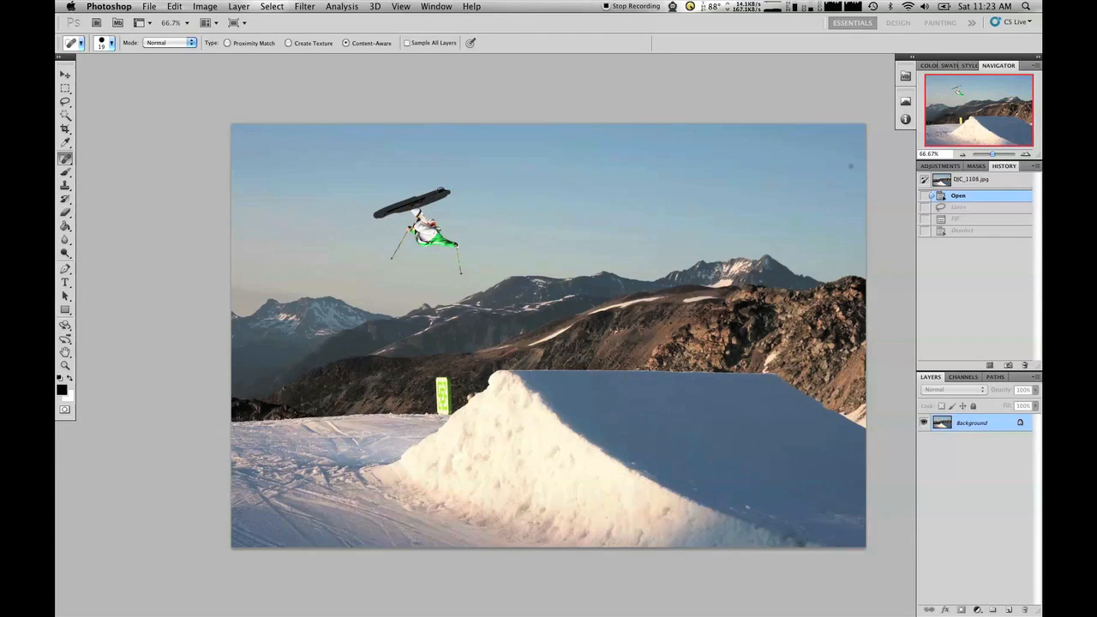
mouse_move(668, 171)
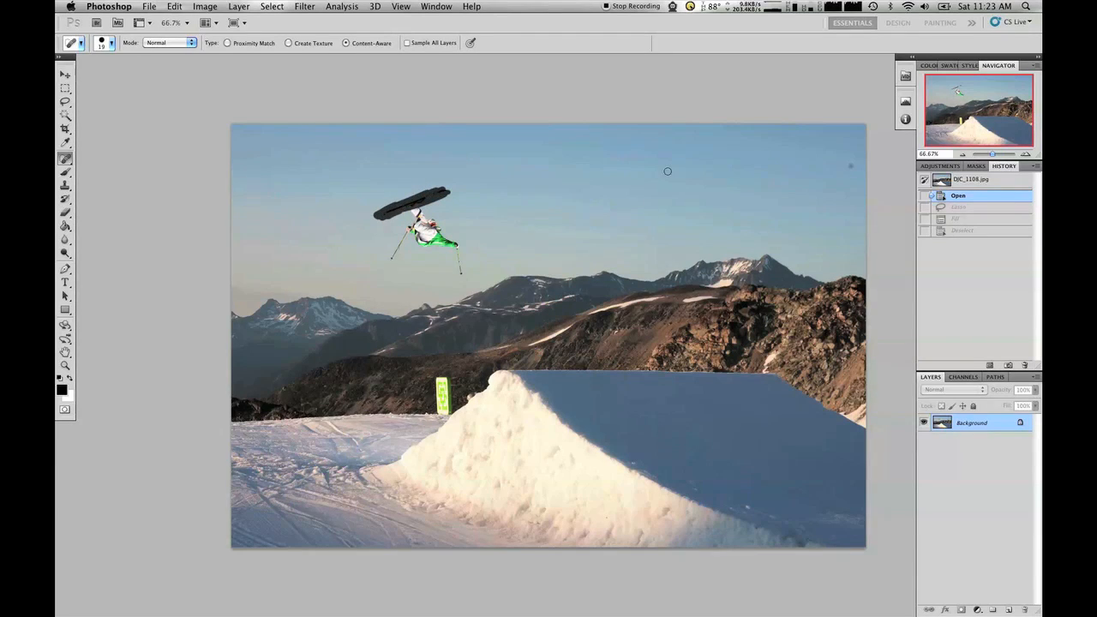
left_click_drag(377, 192, 449, 202)
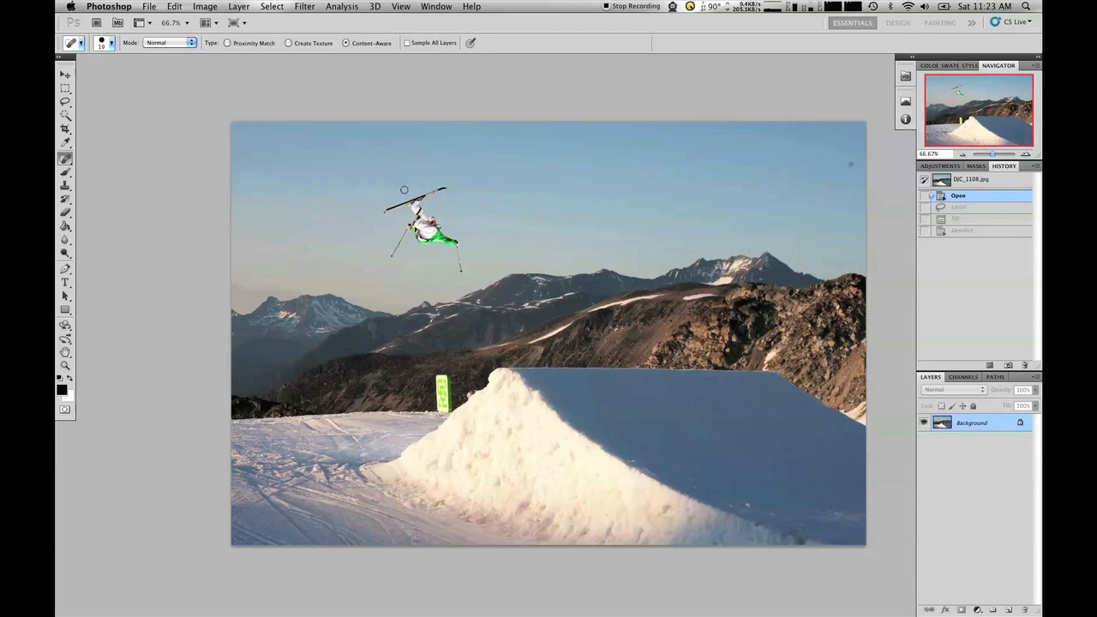
mouse_move(379, 254)
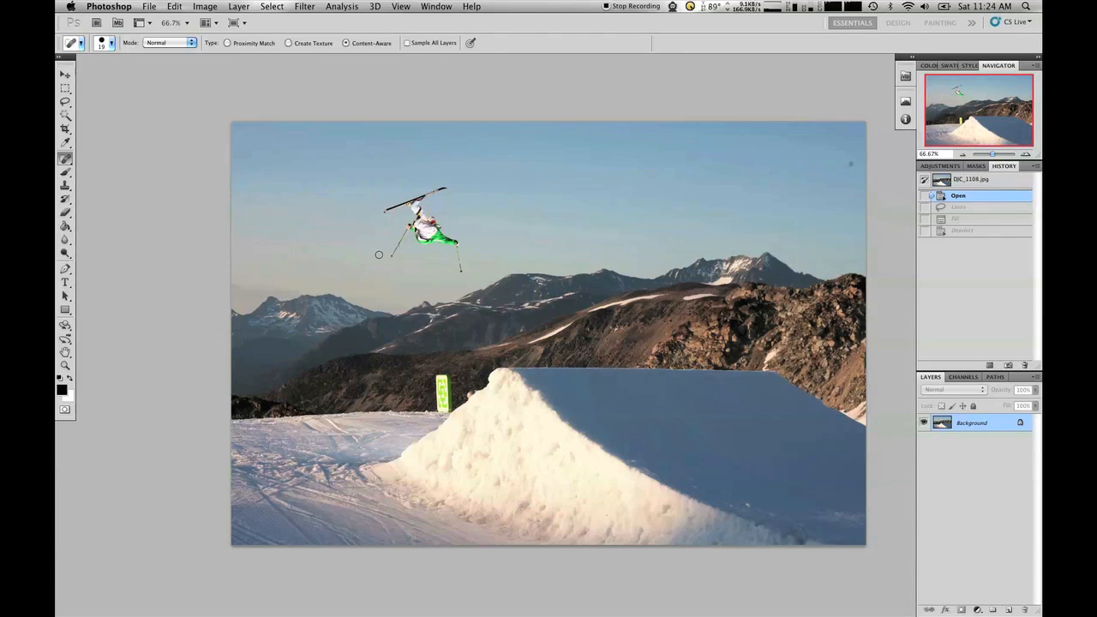
mouse_move(375, 233)
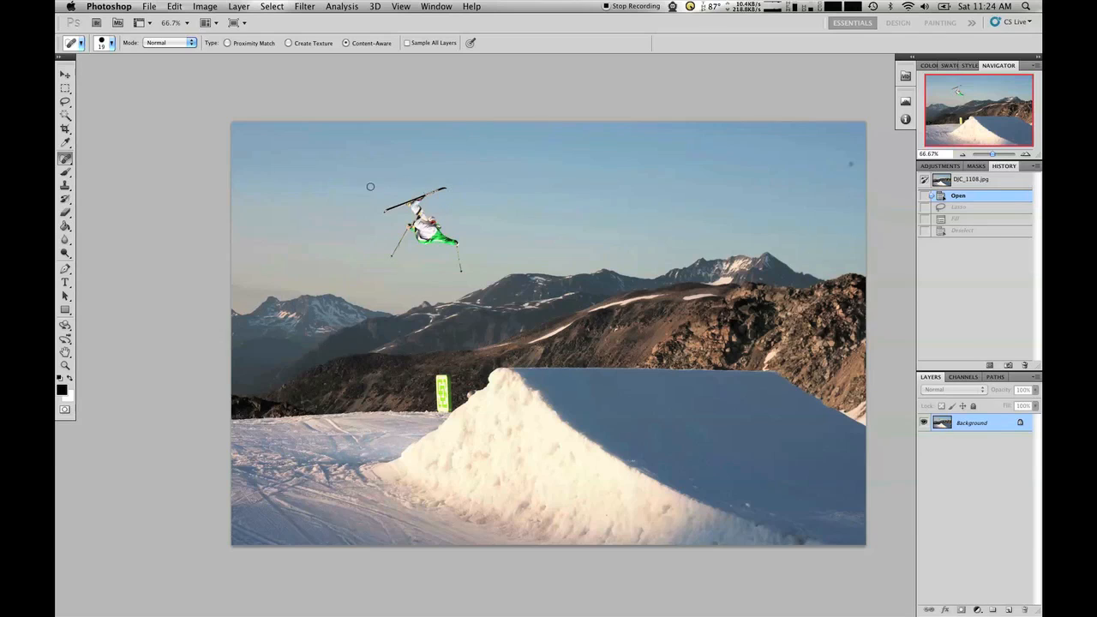
left_click(65, 103)
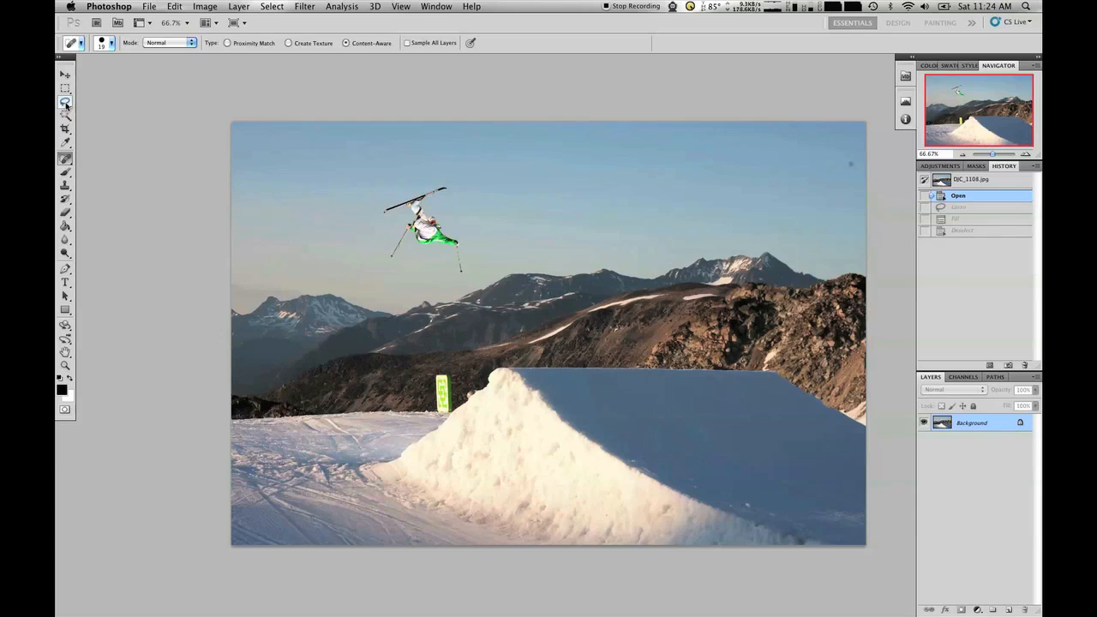
- Lasso the skier and remove it with a Content-Aware fill, leaving empty sky
left_click(65, 101)
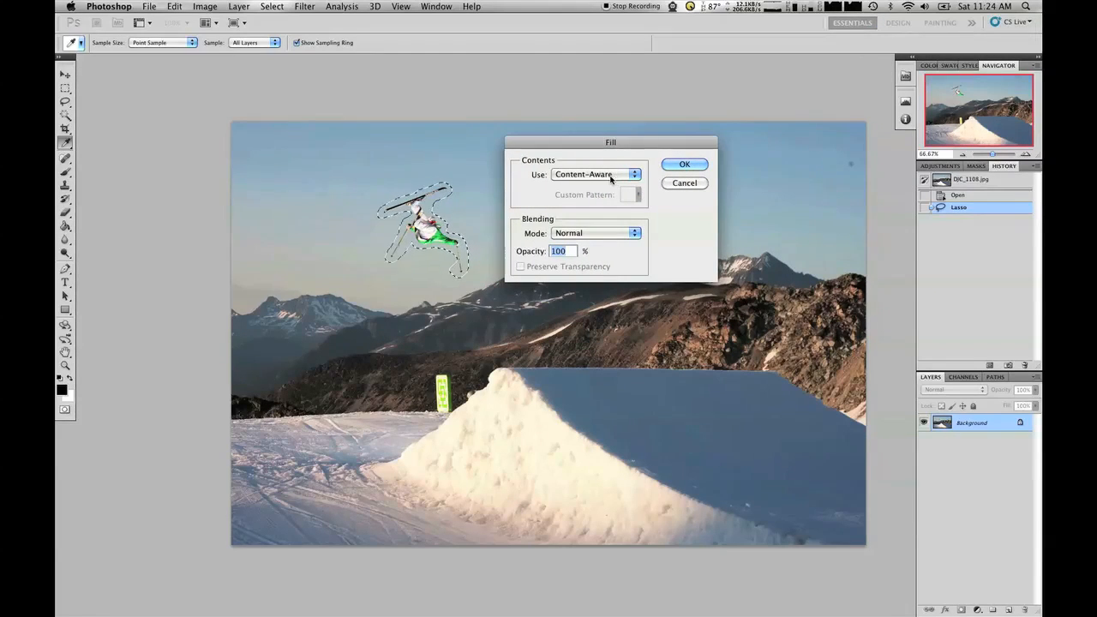
mouse_move(675, 176)
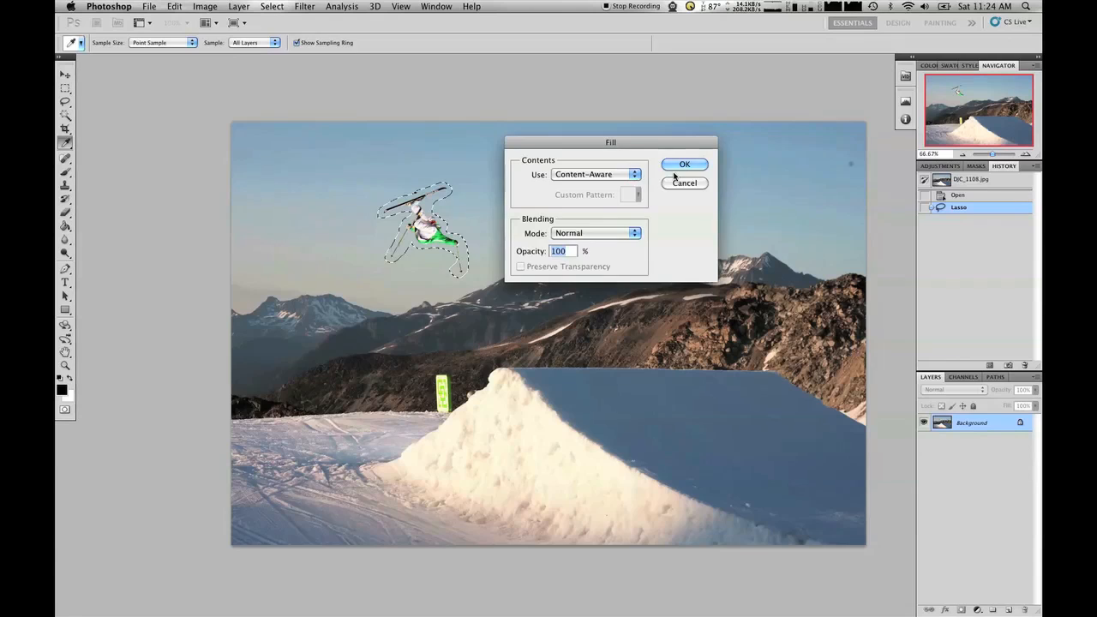
left_click(683, 165)
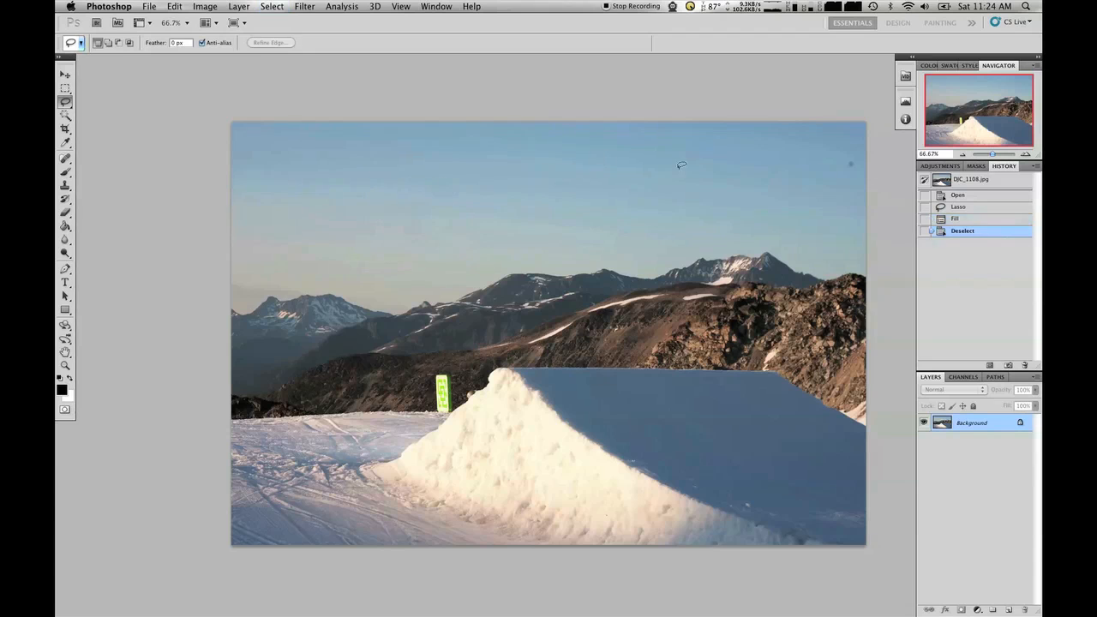
mouse_move(422, 212)
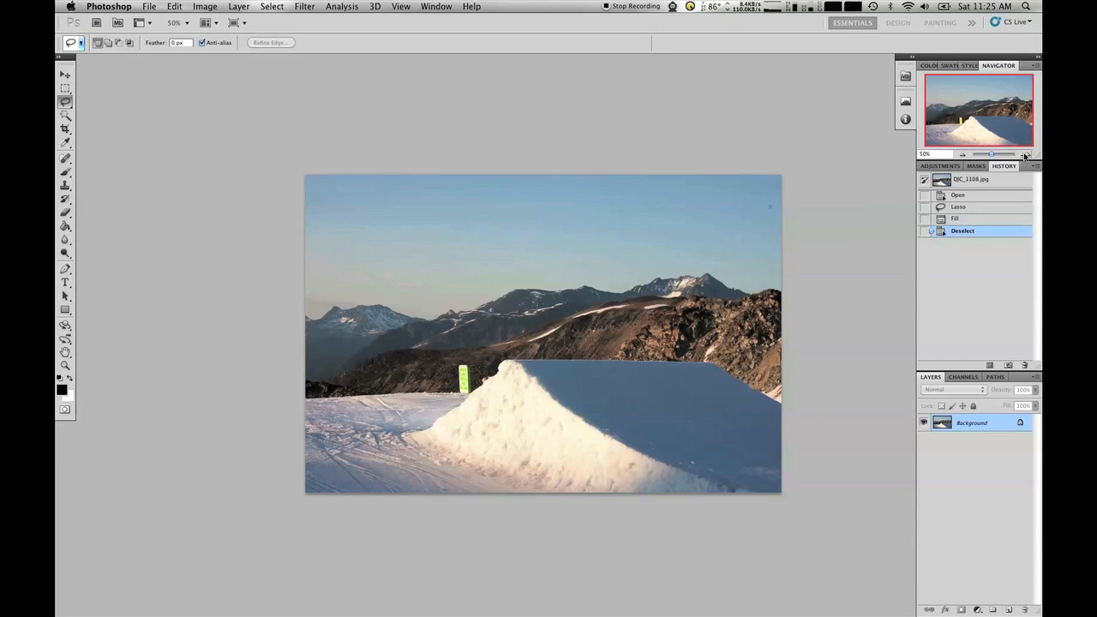
- Zoom in to inspect the content-aware filled sky above the snow jump
left_click(1024, 154)
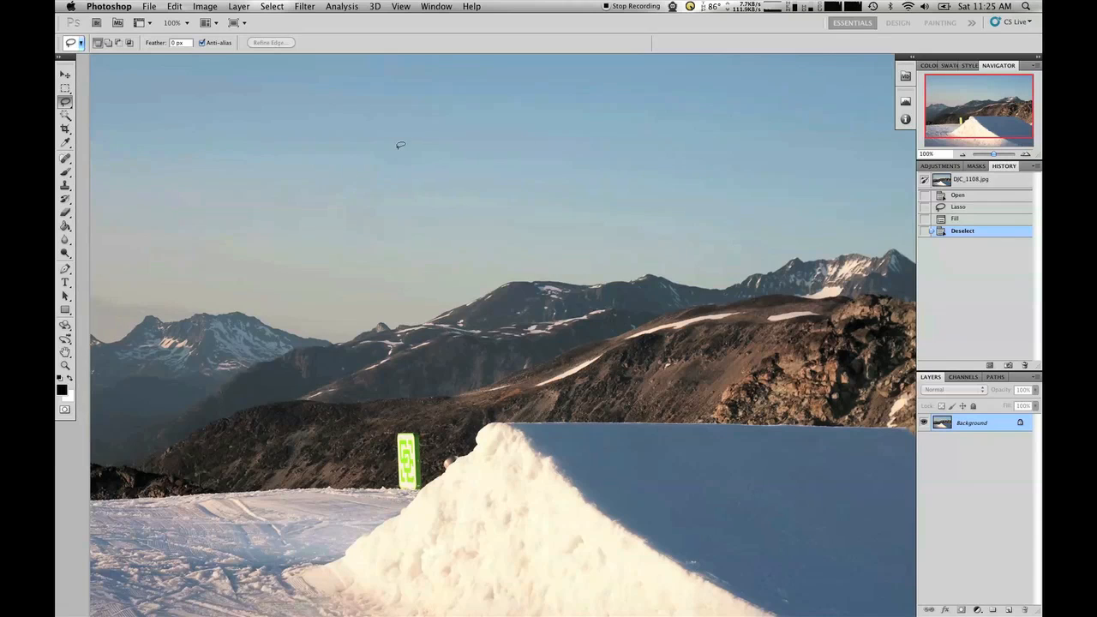
mouse_move(401, 243)
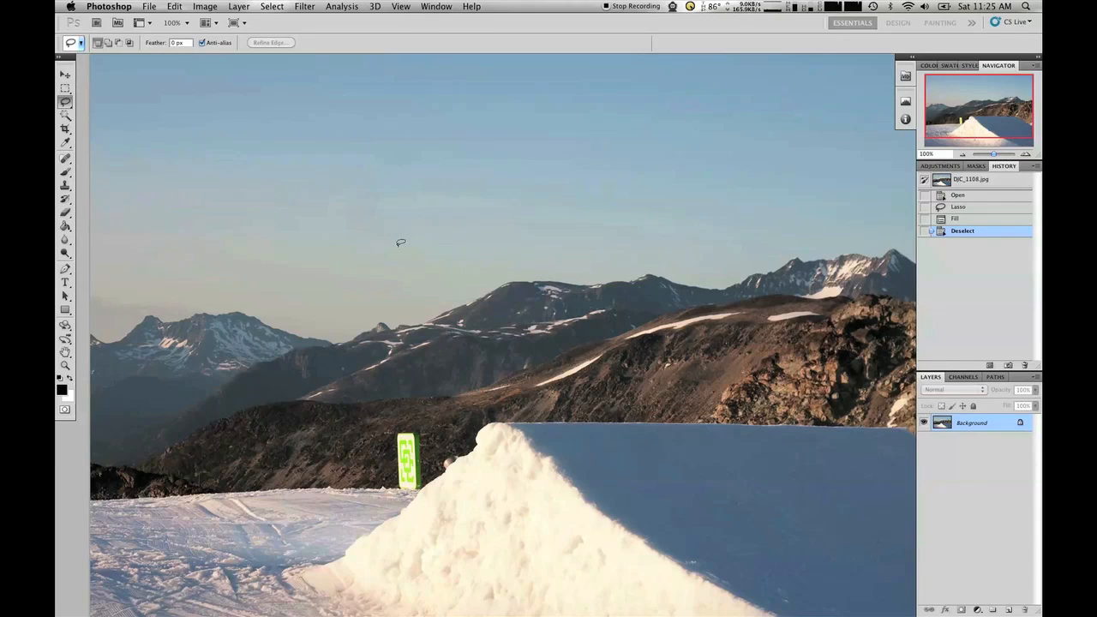
mouse_move(86, 159)
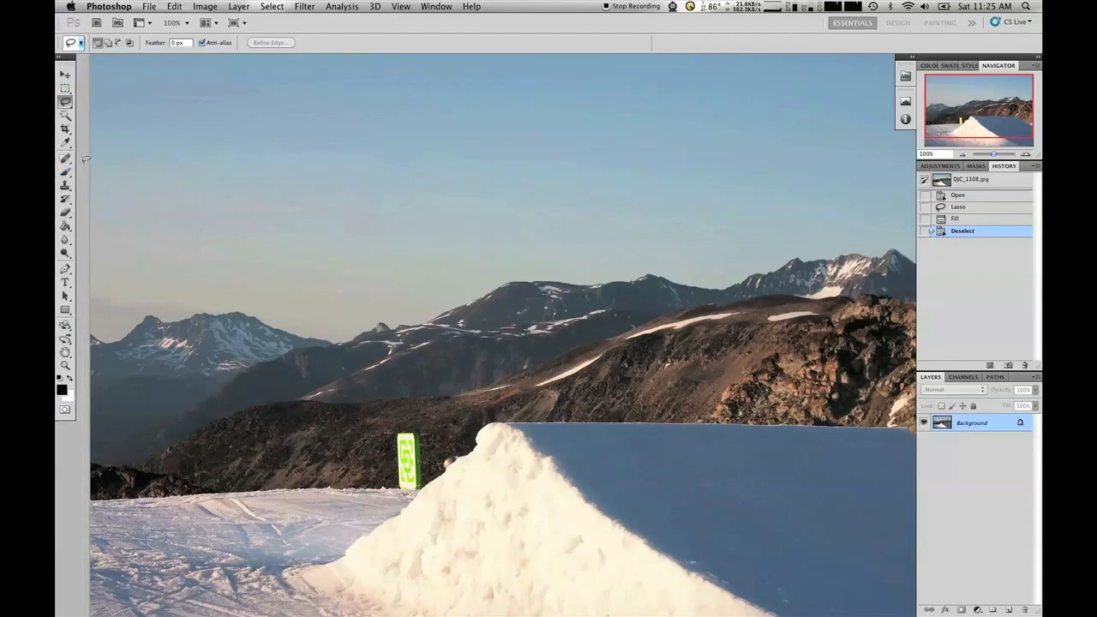
- Heal away the leftover dark specks in the sky beside the rocky ridge
left_click(65, 157)
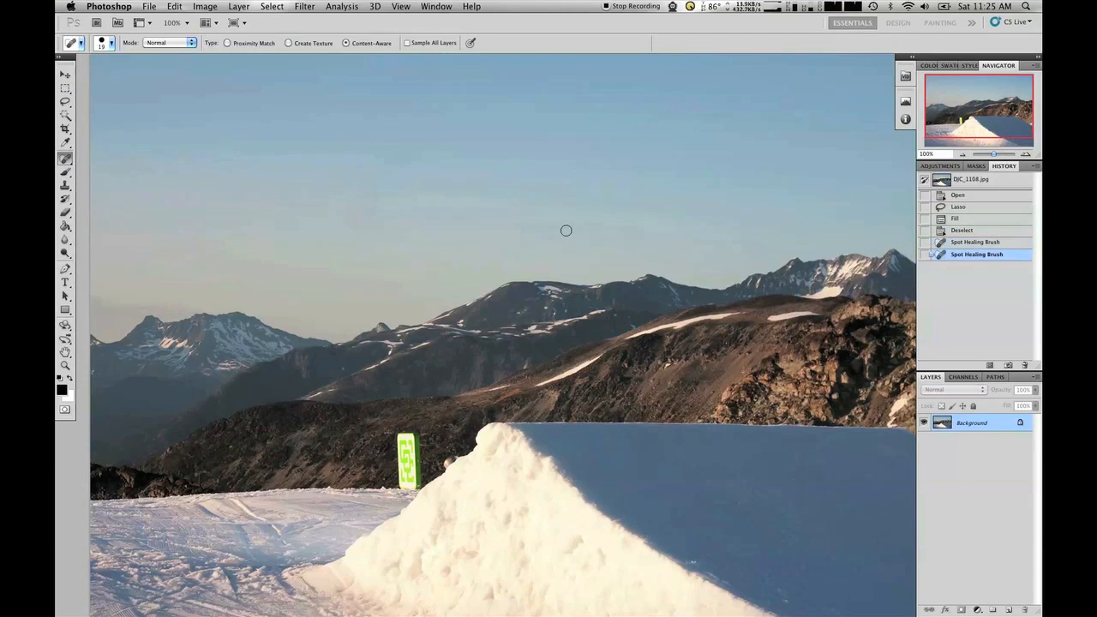
mouse_move(740, 182)
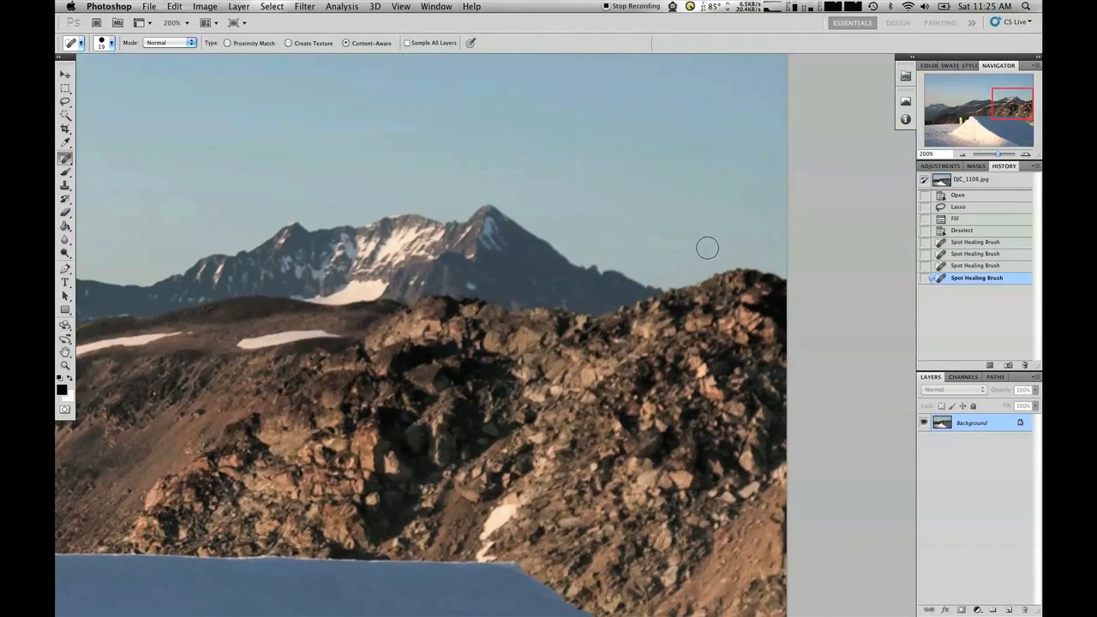
left_click(718, 246)
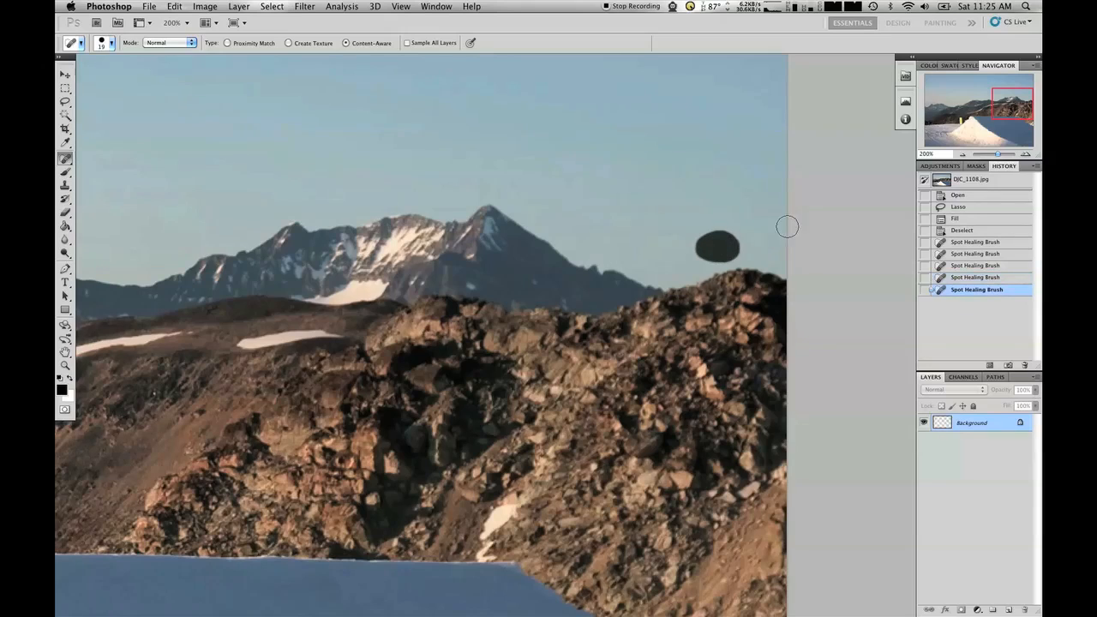
left_click(718, 249)
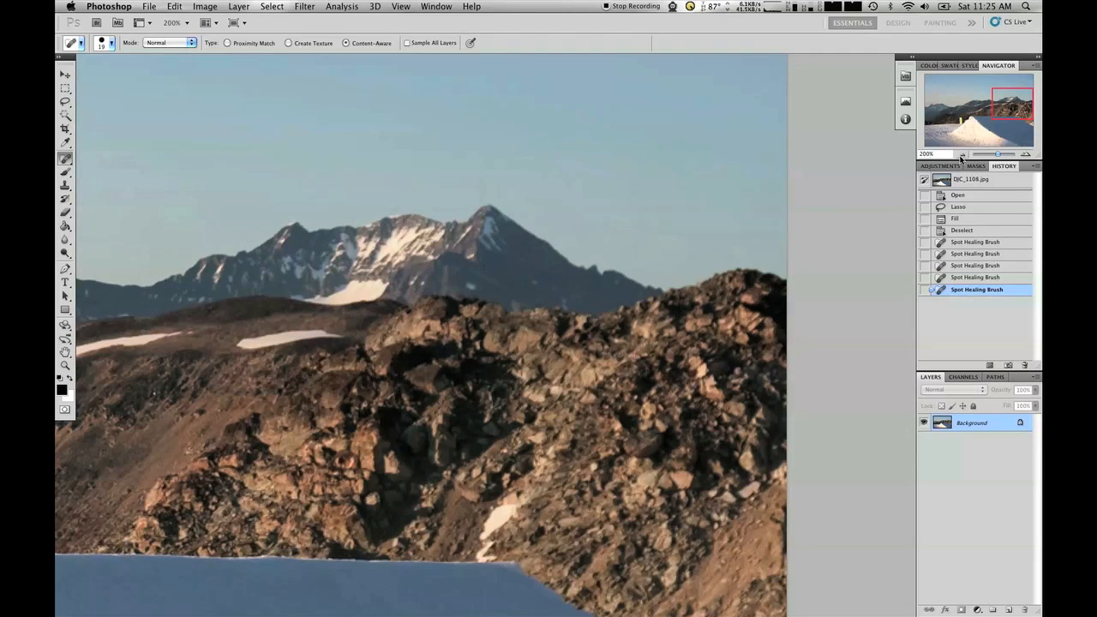
mouse_move(690, 264)
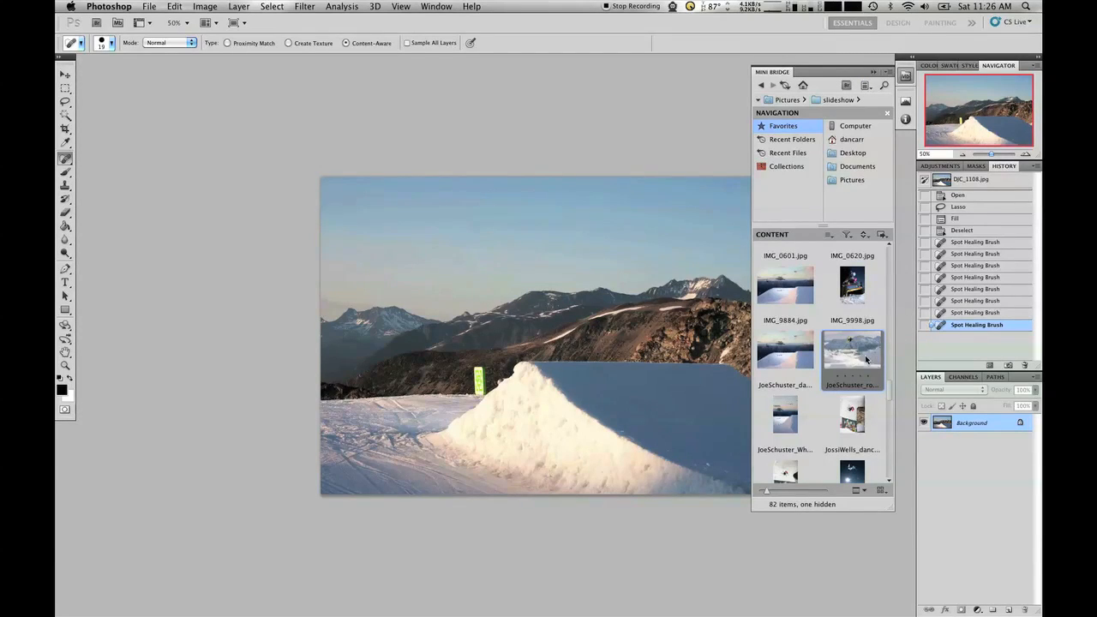
mouse_move(790, 354)
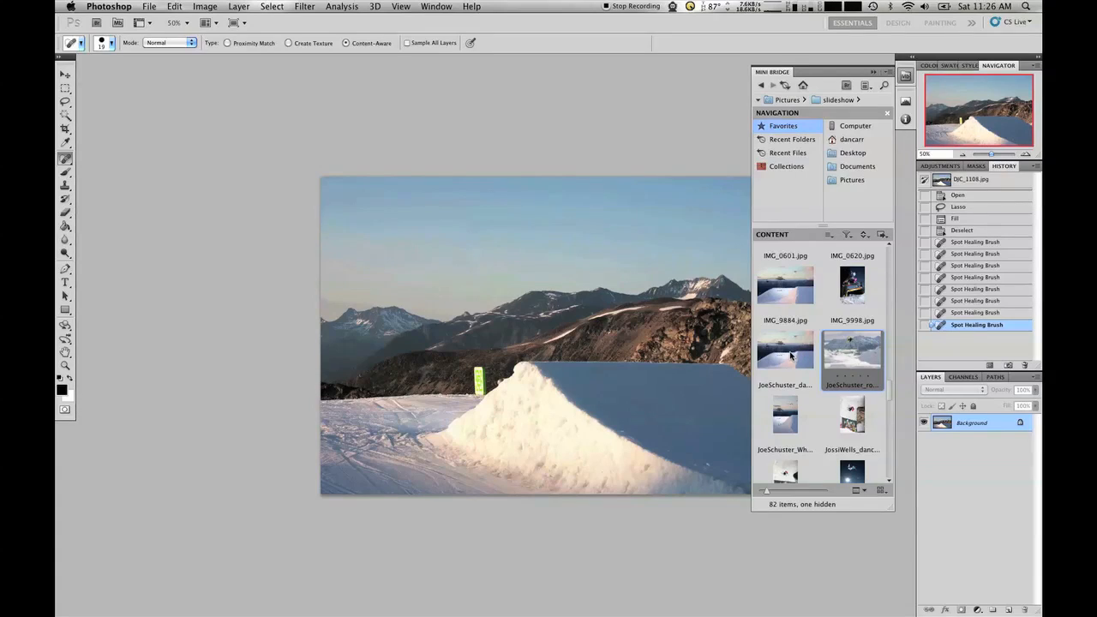
- Open the gondola ski-jump photo with the airborne skier from Mini Bridge
left_click(784, 352)
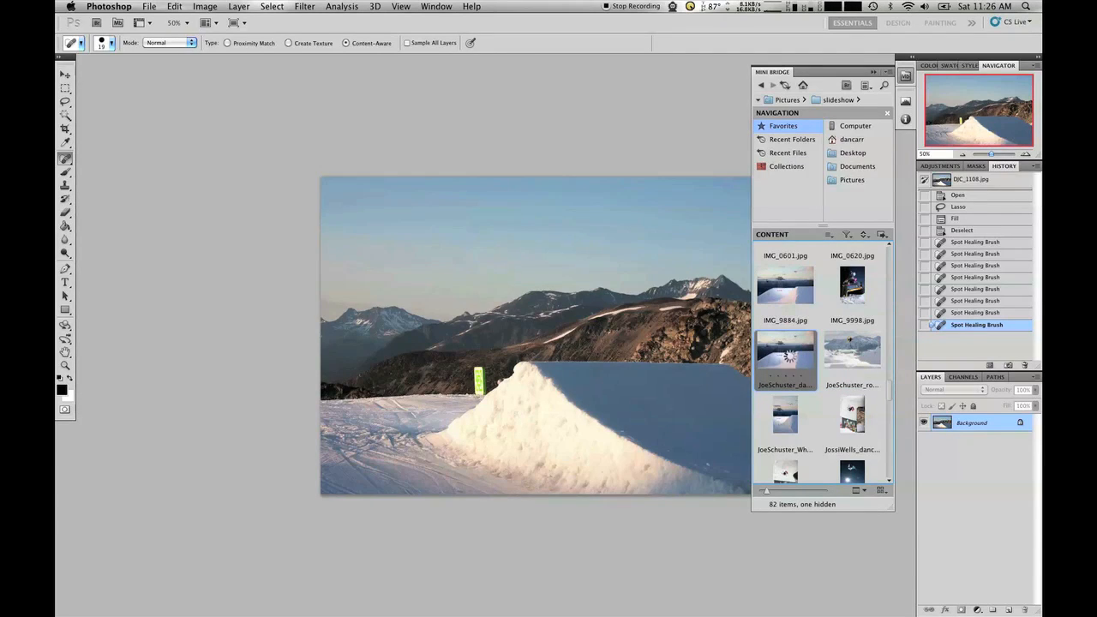
double_click(784, 355)
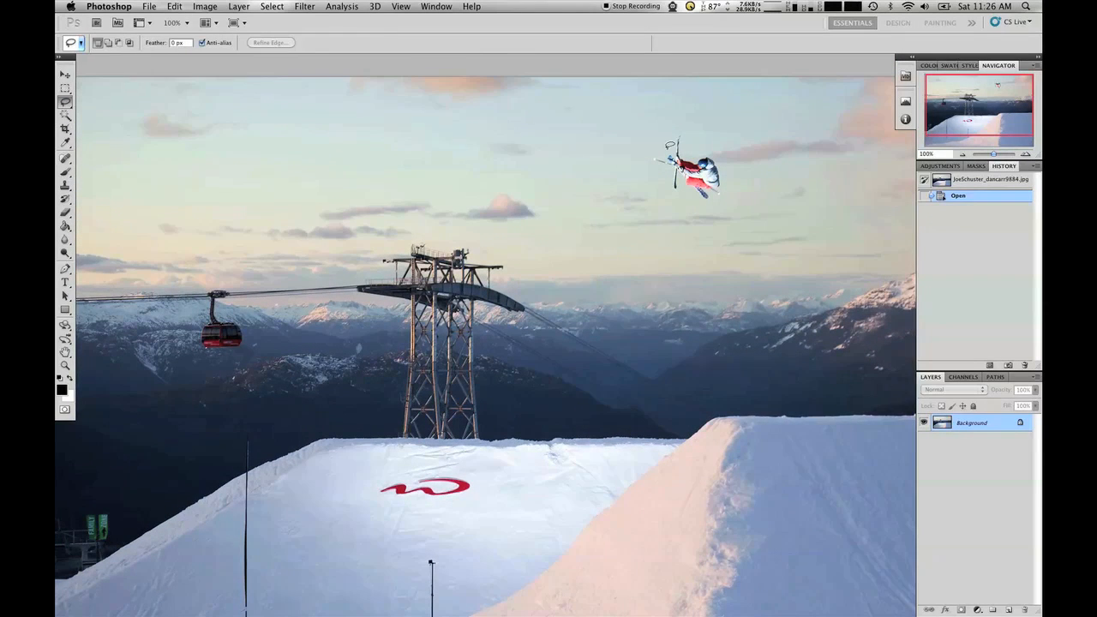
- Lasso the airborne skier, fill it away with Content-Aware, and deselect
left_click_drag(660, 141, 677, 192)
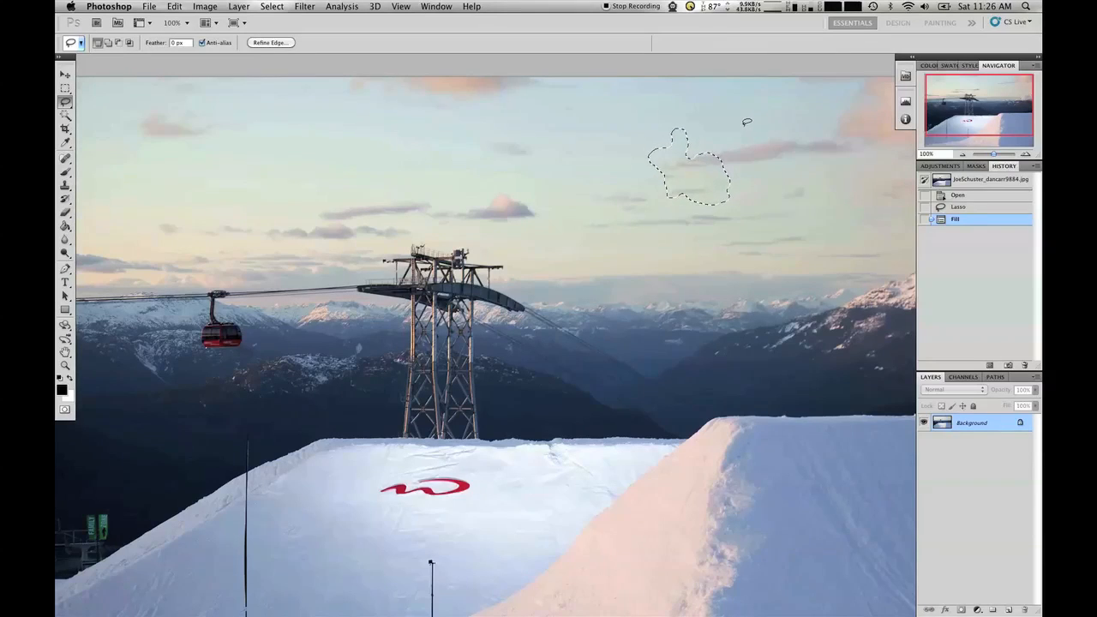
key("cmd+d")
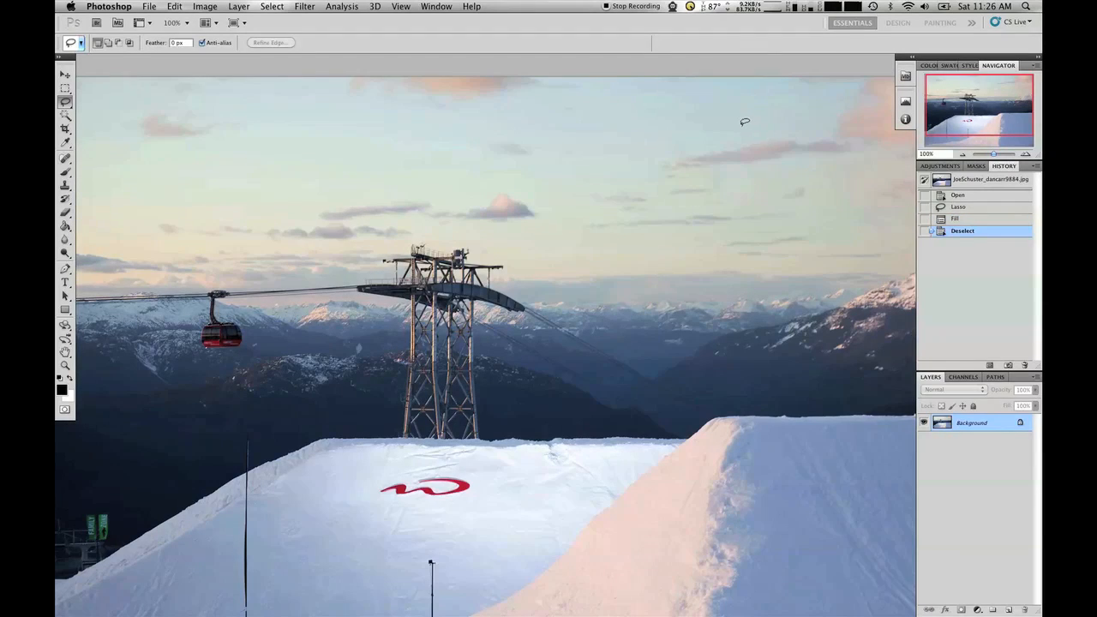
mouse_move(624, 207)
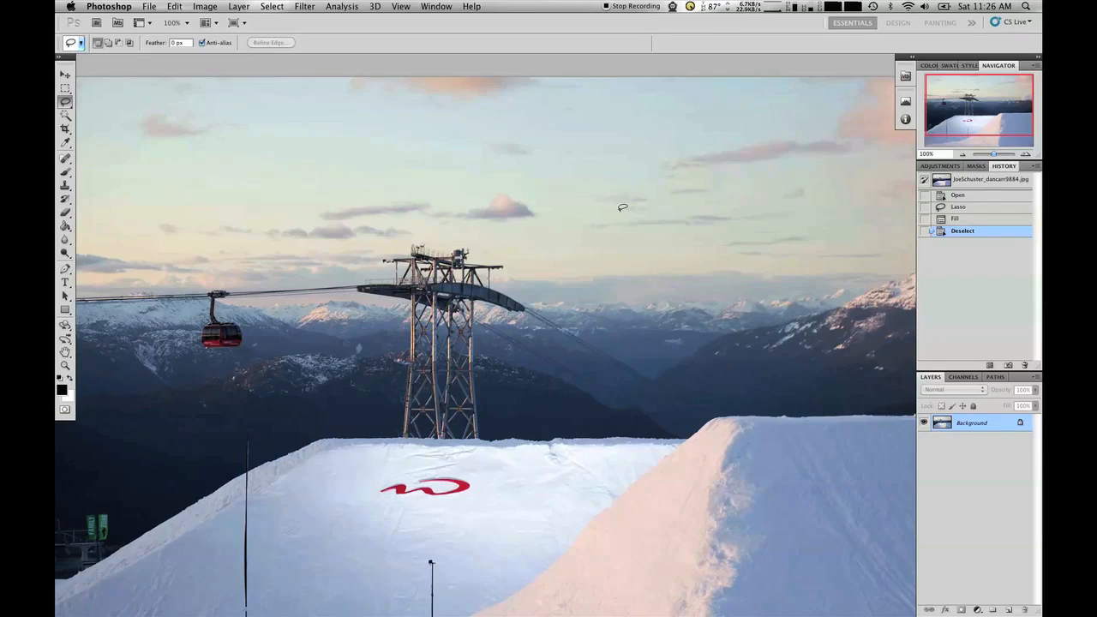
mouse_move(710, 187)
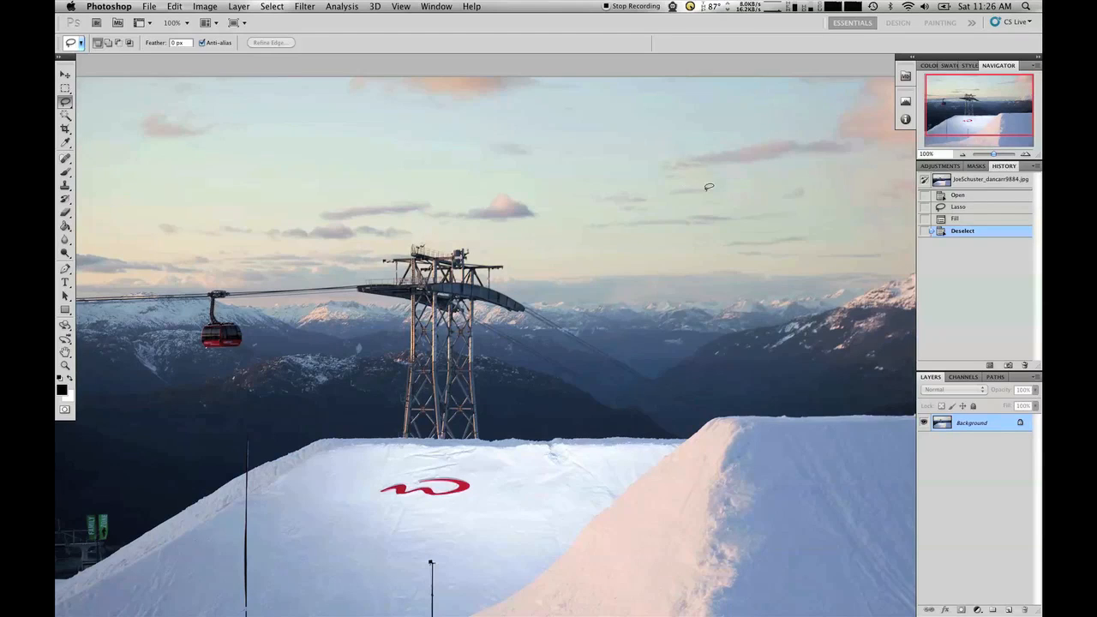
mouse_move(718, 182)
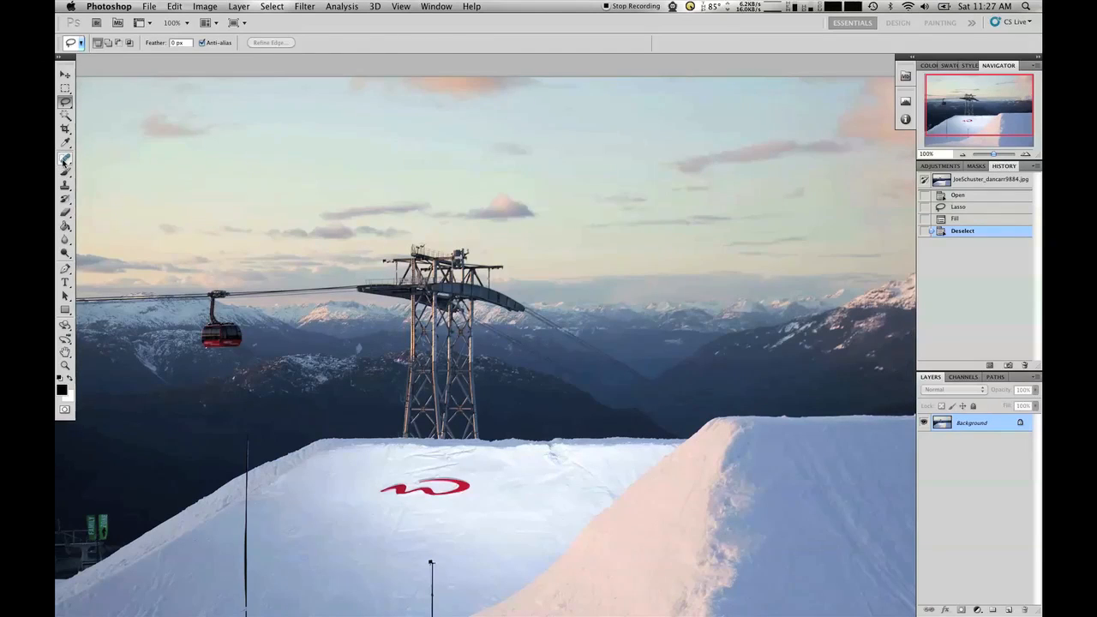
- Heal the leftover spots and smudge of the skier in the sunset sky
left_click(65, 158)
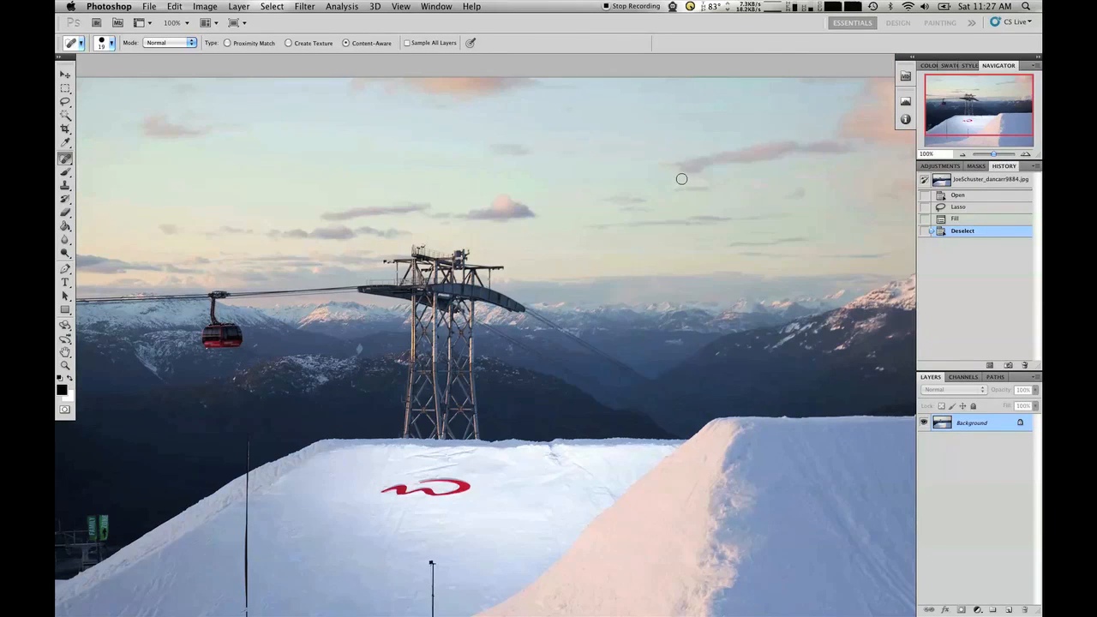
left_click(692, 182)
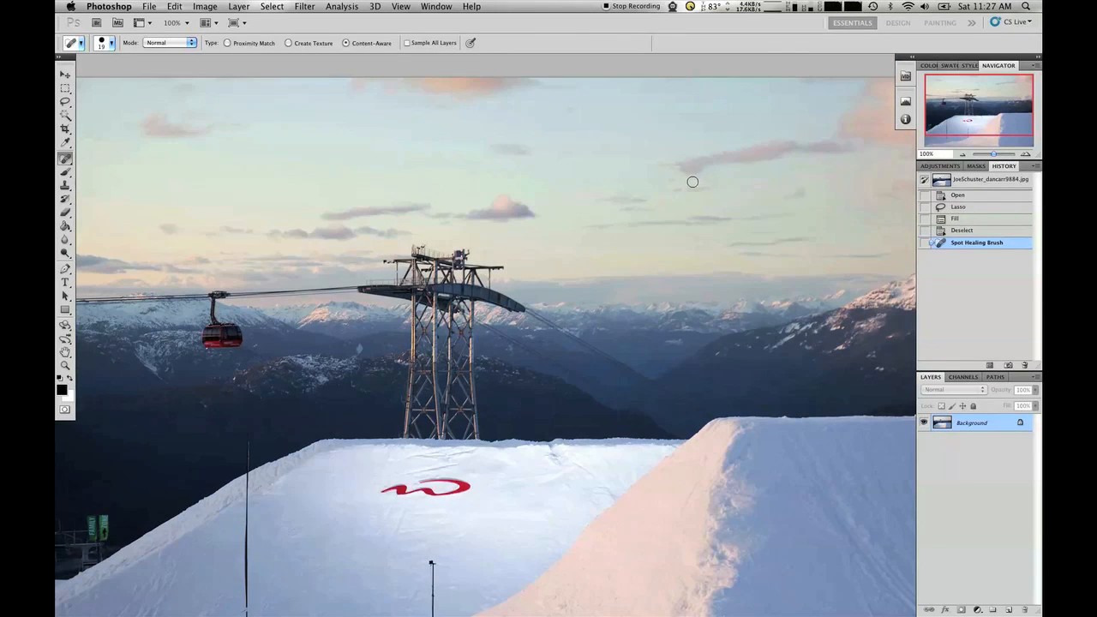
left_click_drag(693, 182, 688, 188)
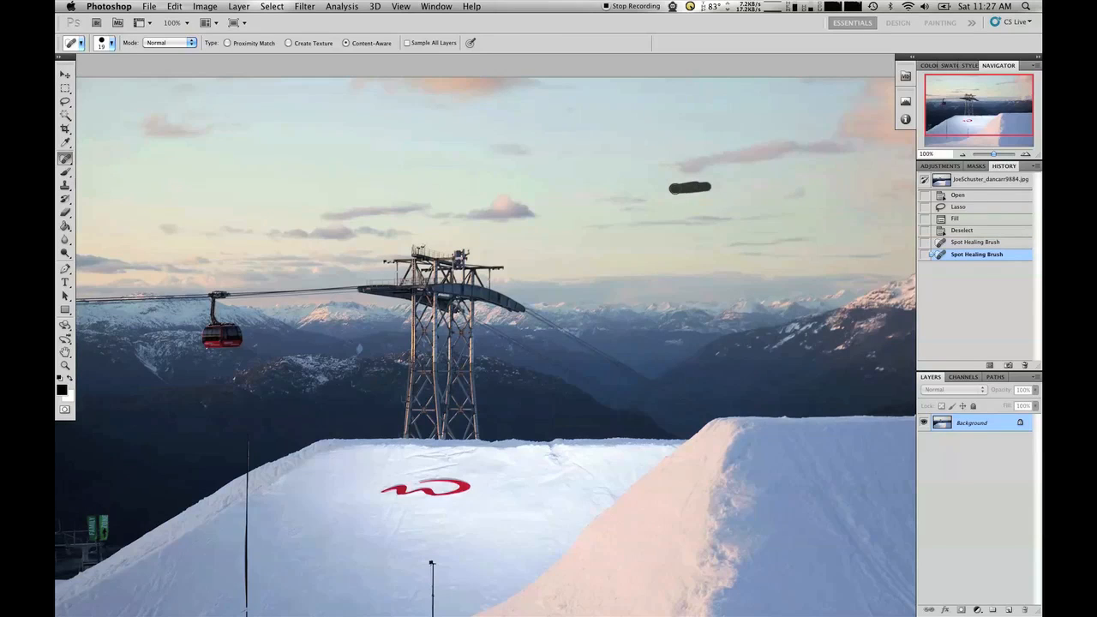
left_click(688, 187)
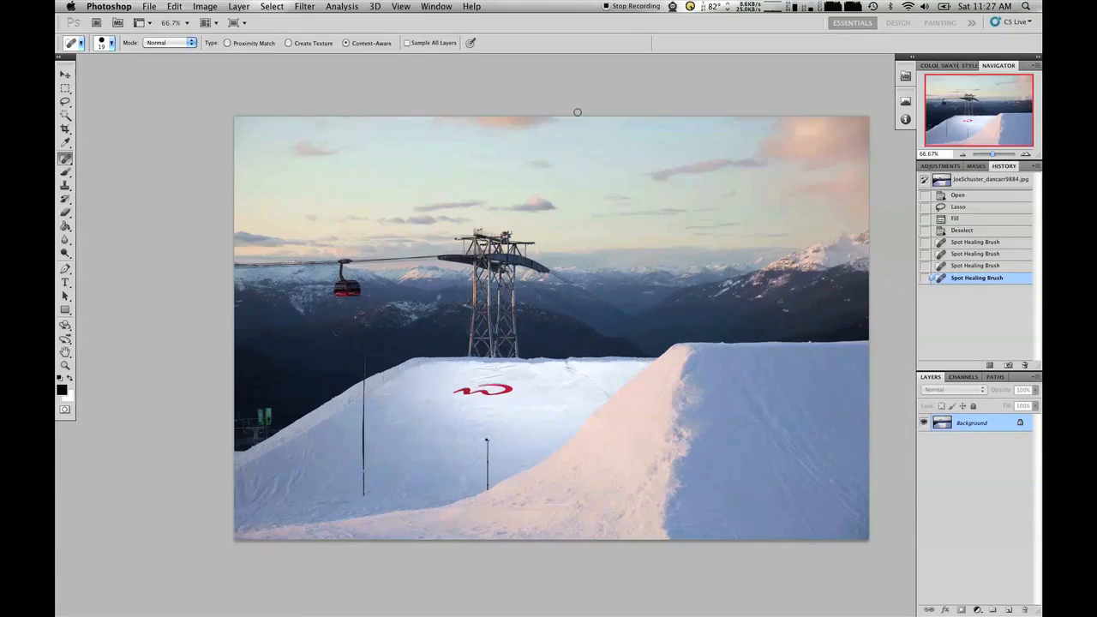
- Switch to the stitched ski-sequence panorama .psd from the Window menu
left_click(436, 7)
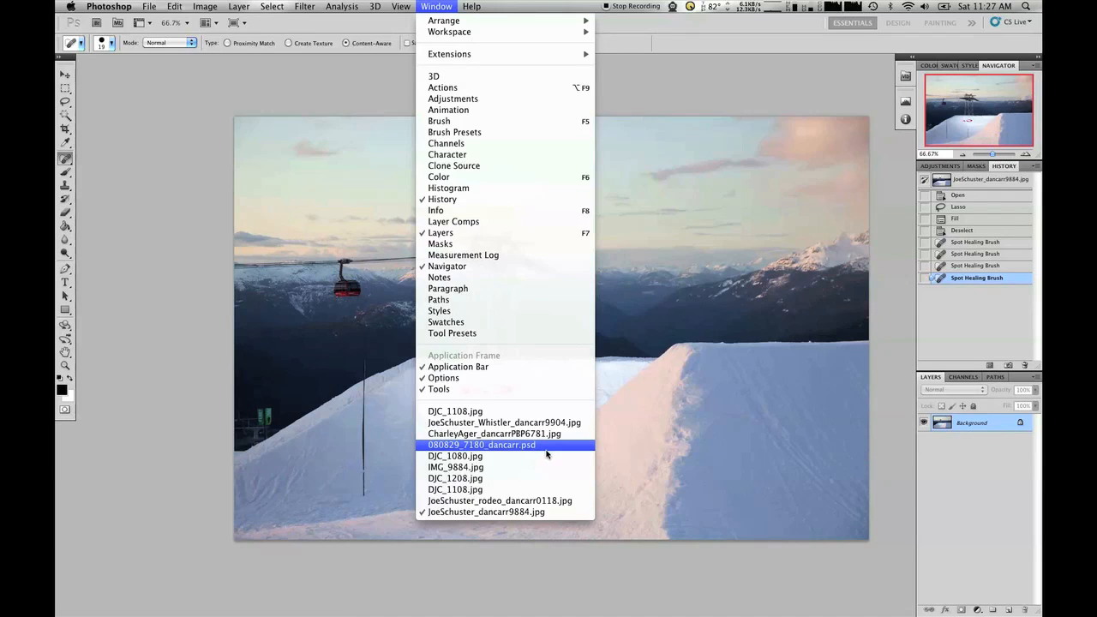
mouse_move(552, 449)
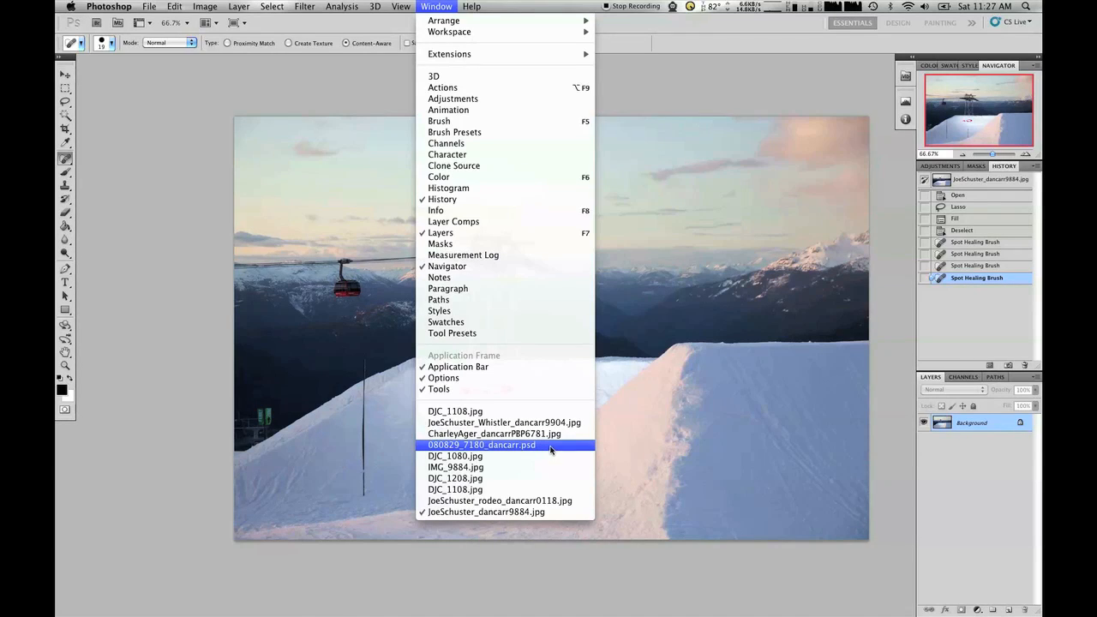
left_click(481, 444)
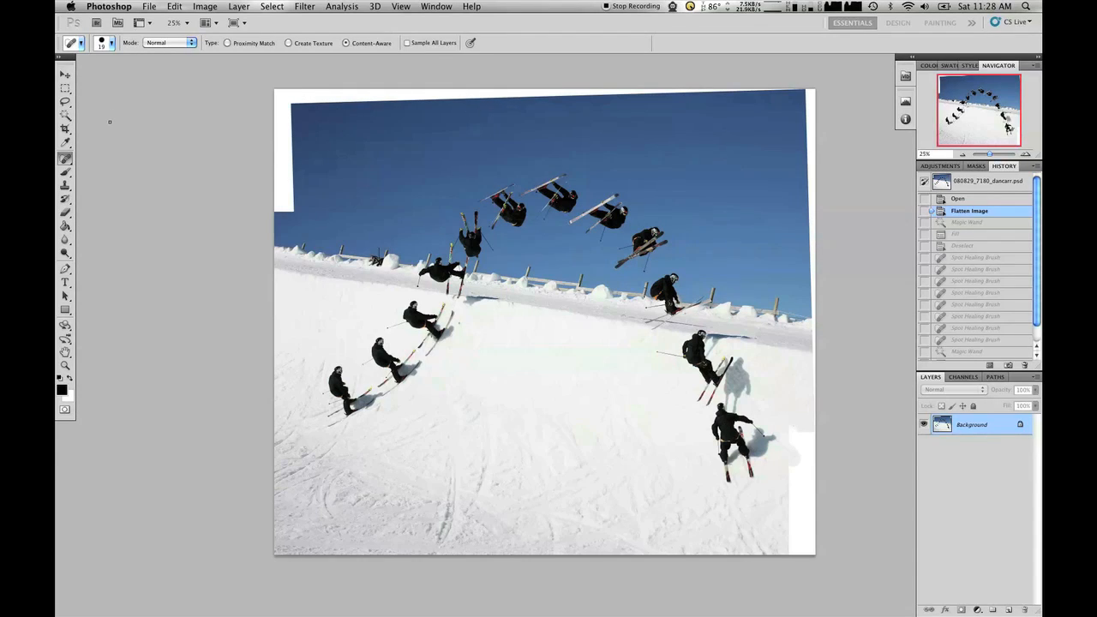
- Revert to Flatten Image and Magic Wand-select the blank white top-left corner for filling
left_click(65, 117)
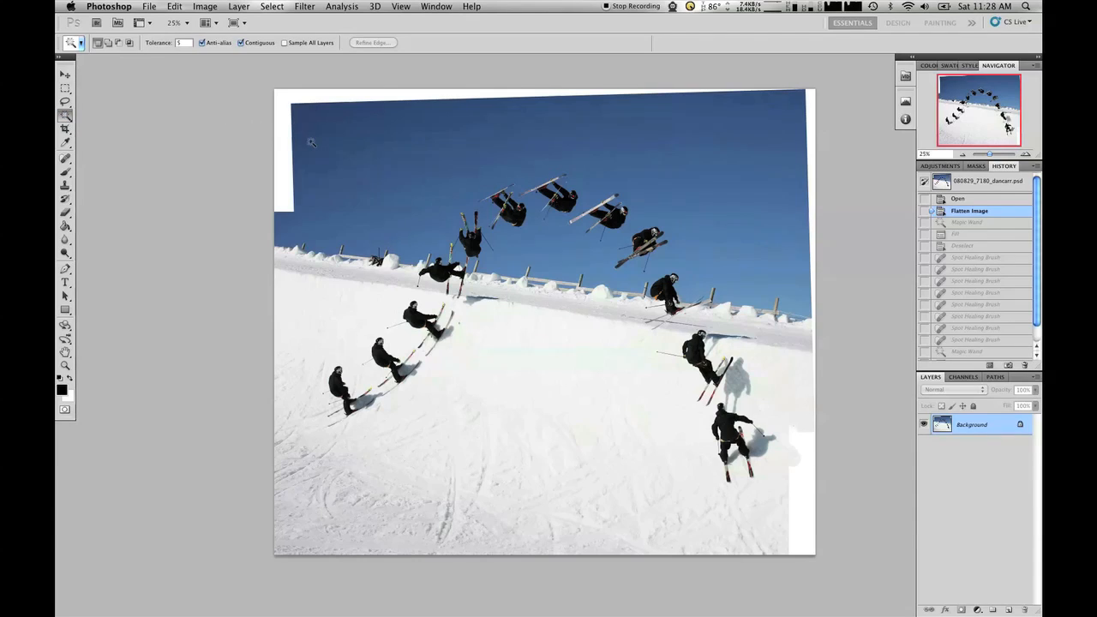
mouse_move(288, 130)
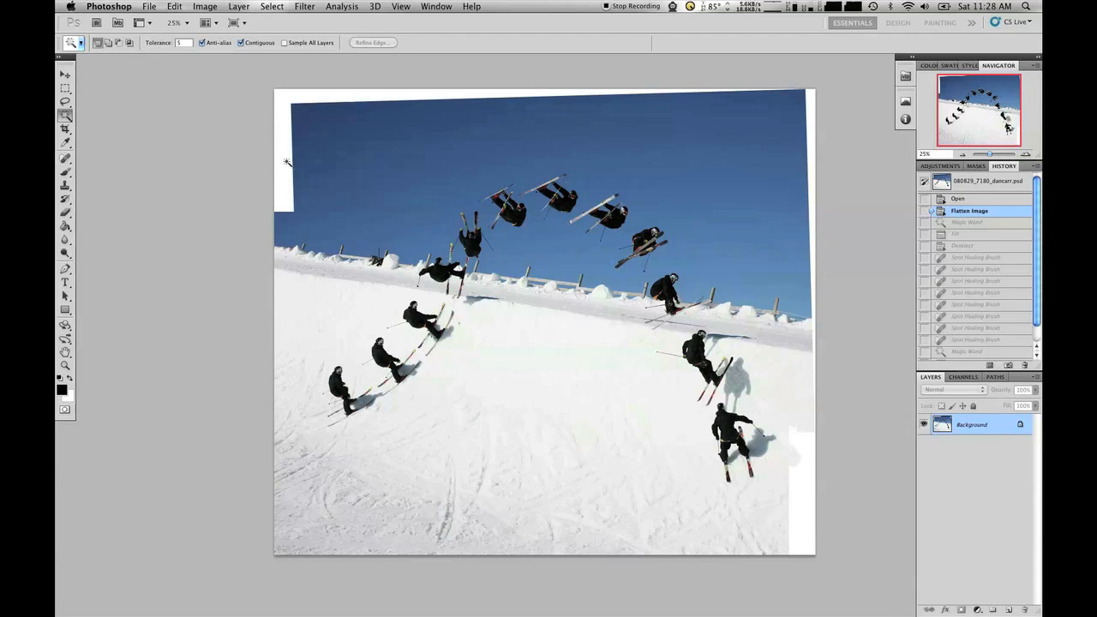
mouse_move(267, 89)
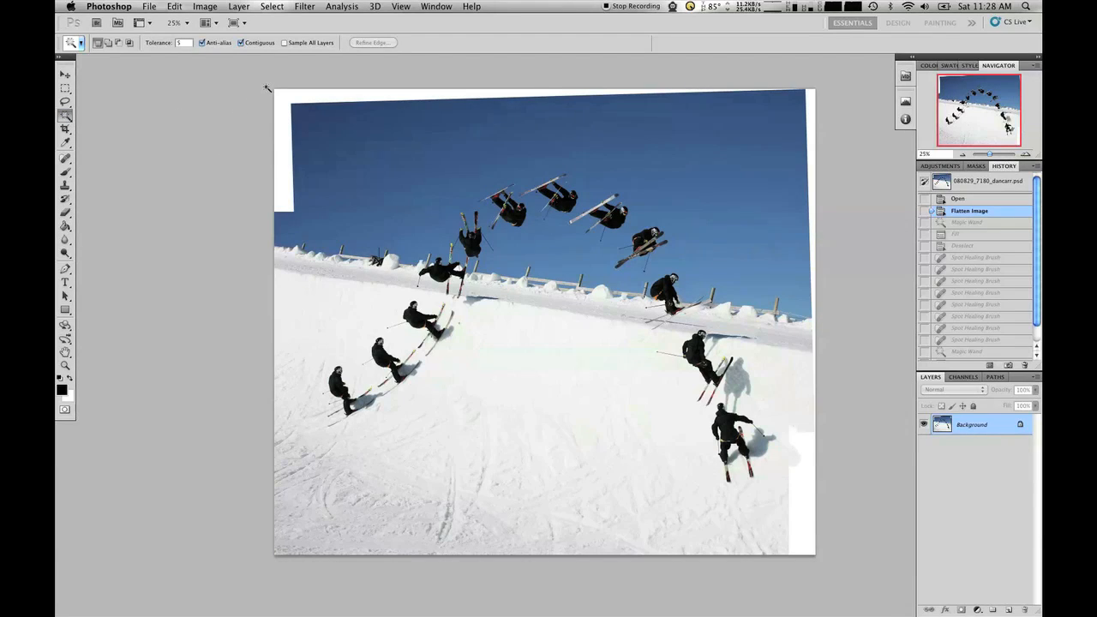
left_click(672, 151)
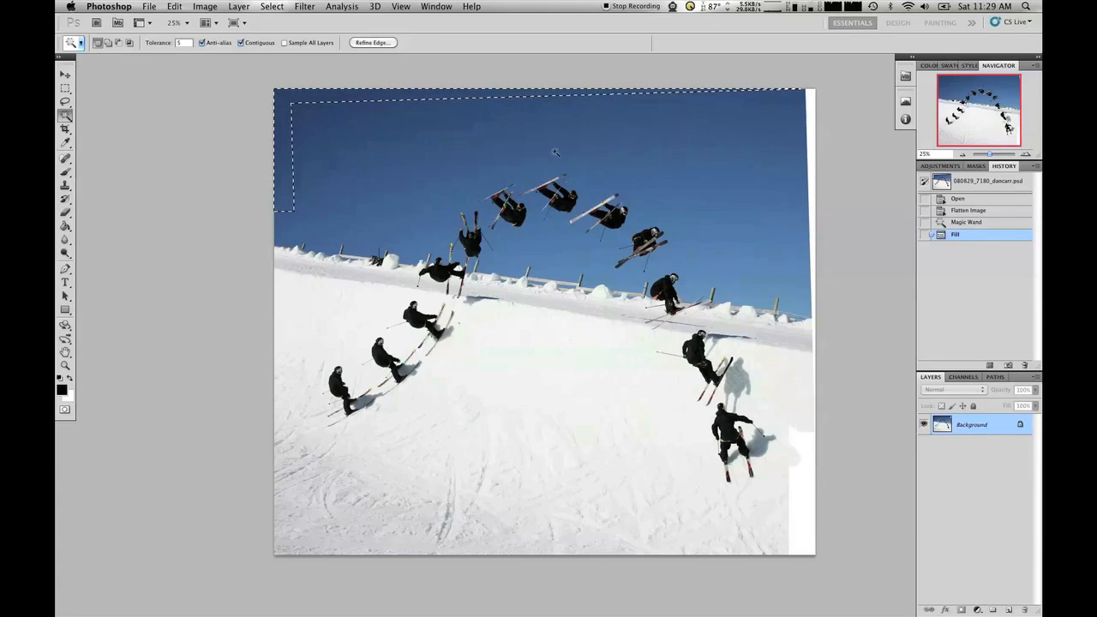
- Deselect the filled corner and ready the content-aware Spot Healing Brush for the seam lines
key("cmd+d")
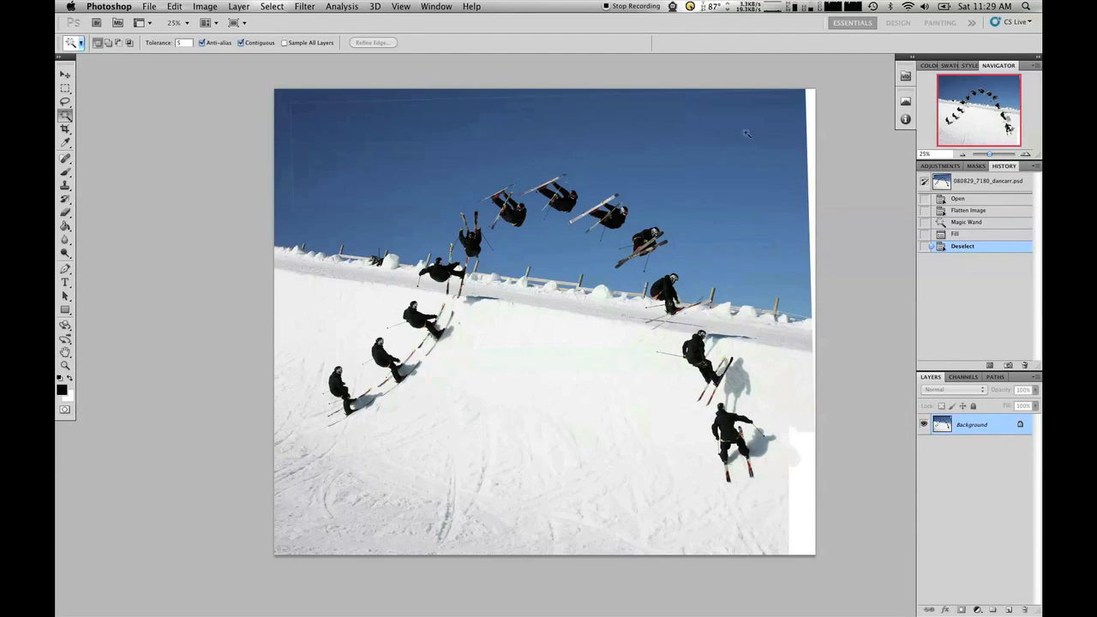
mouse_move(295, 207)
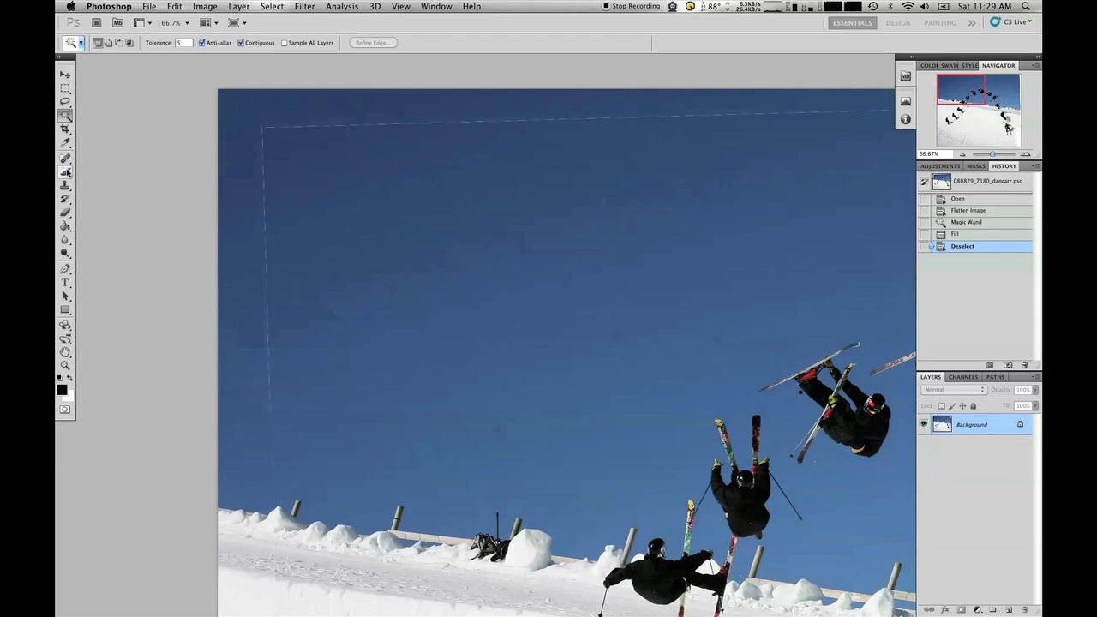
left_click(65, 158)
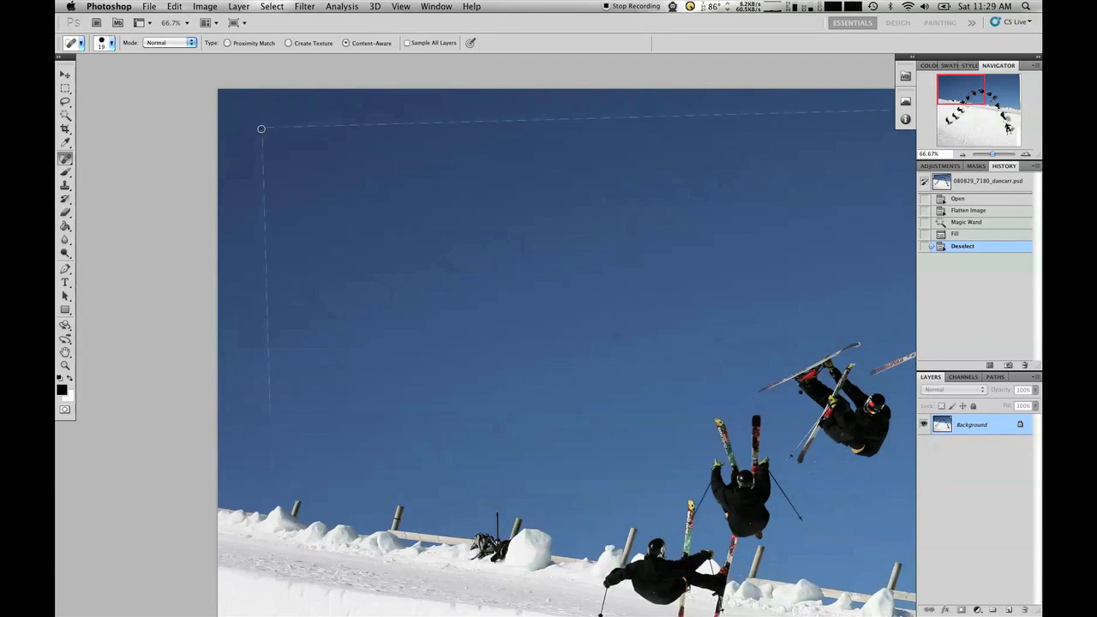
- Heal the faint vertical sky seam near the left edge with several Spot Healing Brush strokes
left_click_drag(261, 128, 265, 188)
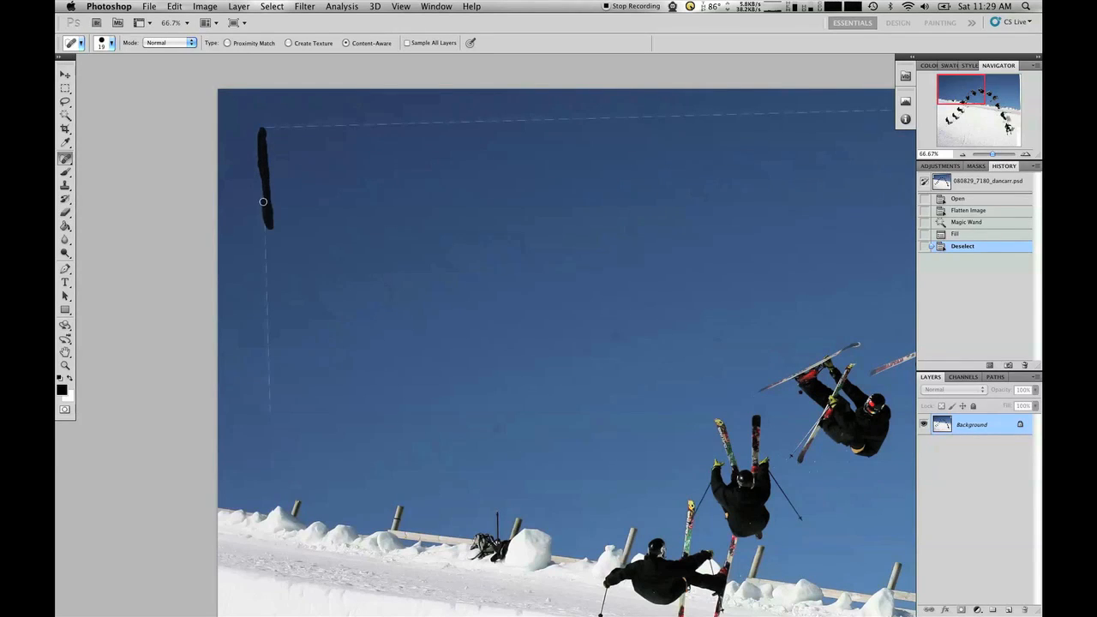
left_click_drag(264, 202, 274, 408)
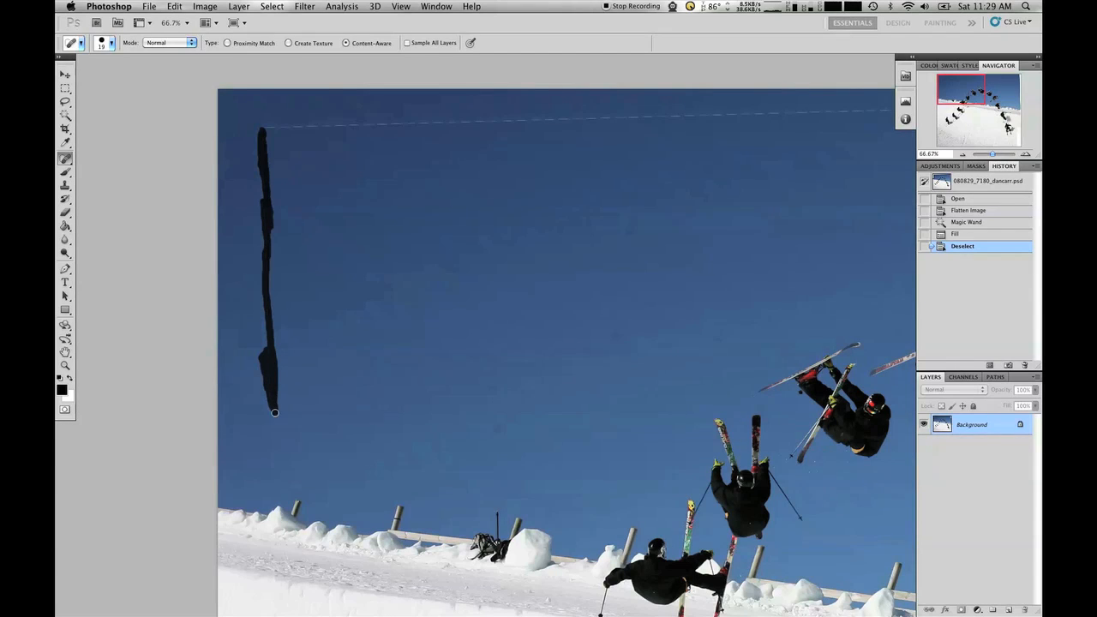
mouse_move(401, 157)
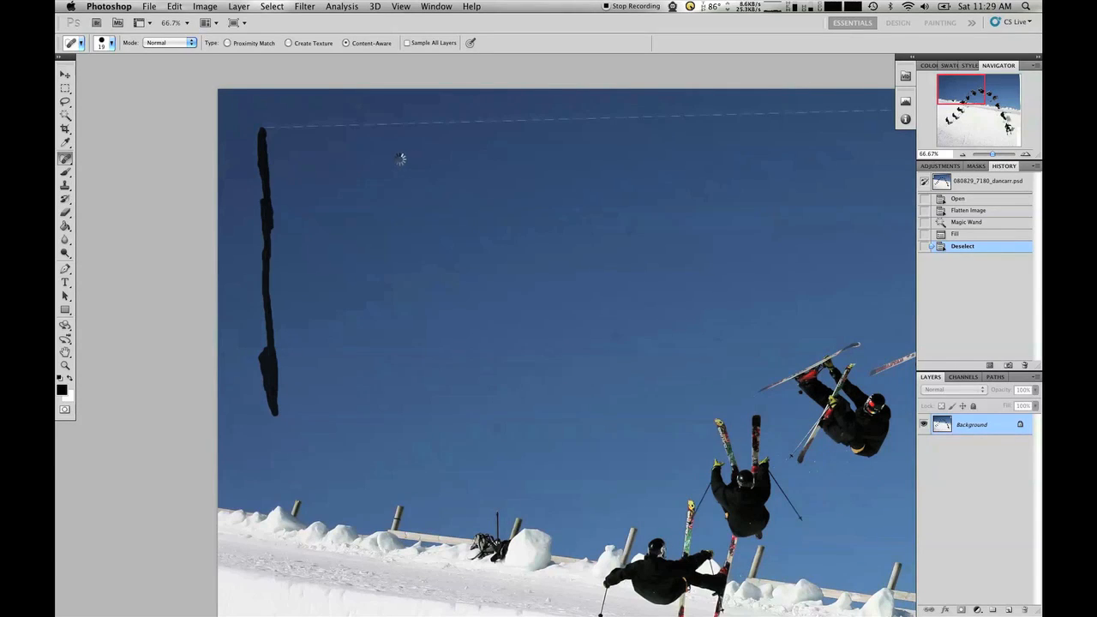
left_click_drag(265, 133, 273, 416)
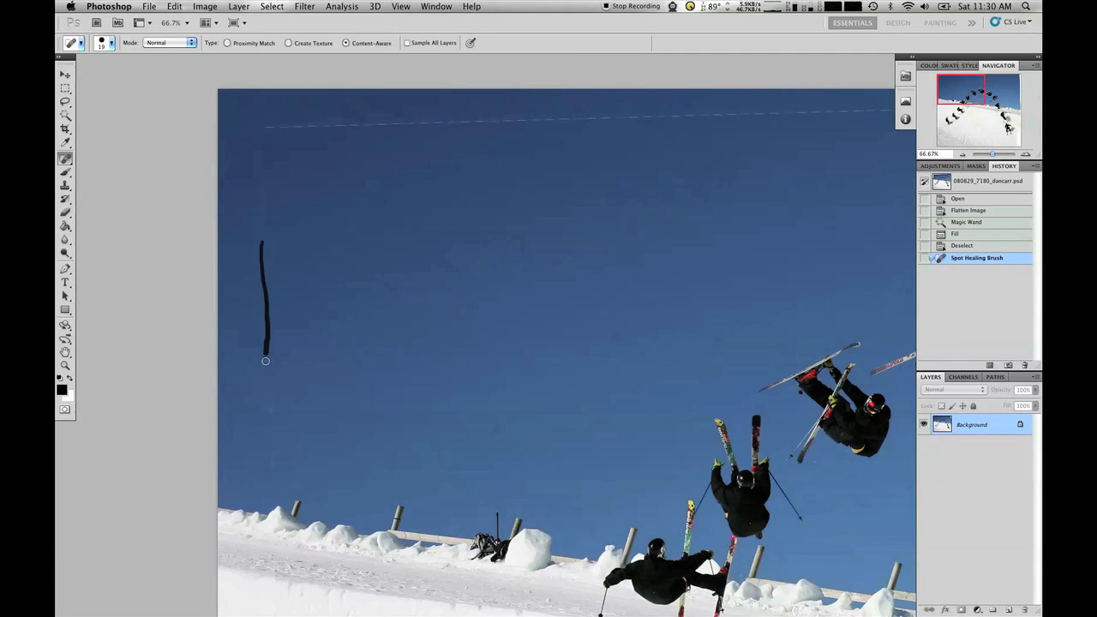
left_click_drag(265, 359, 273, 418)
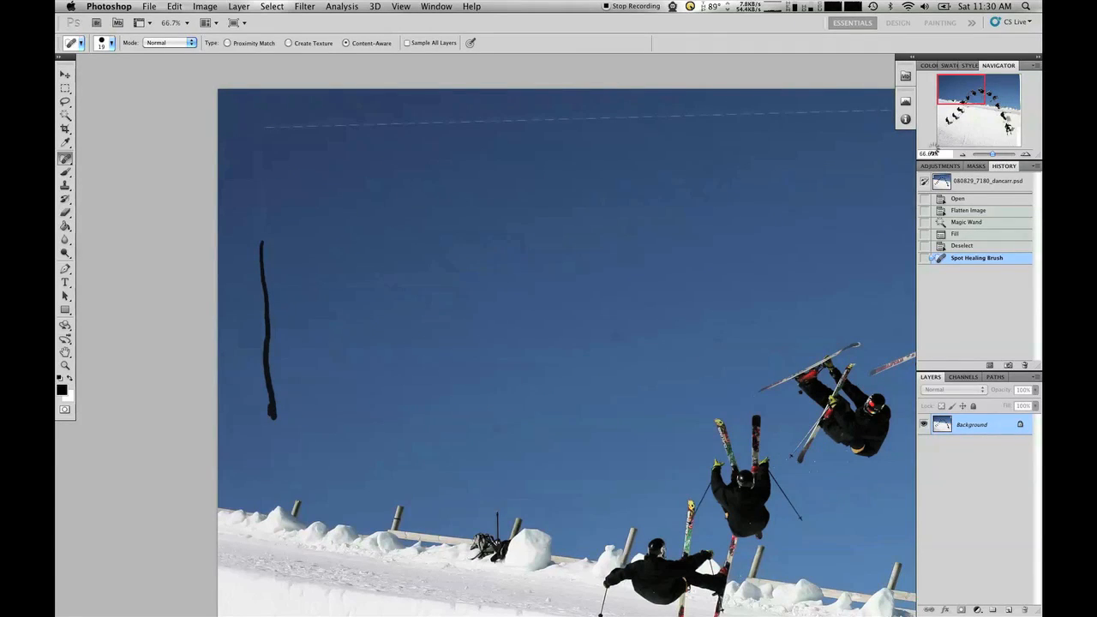
left_click_drag(264, 243, 271, 418)
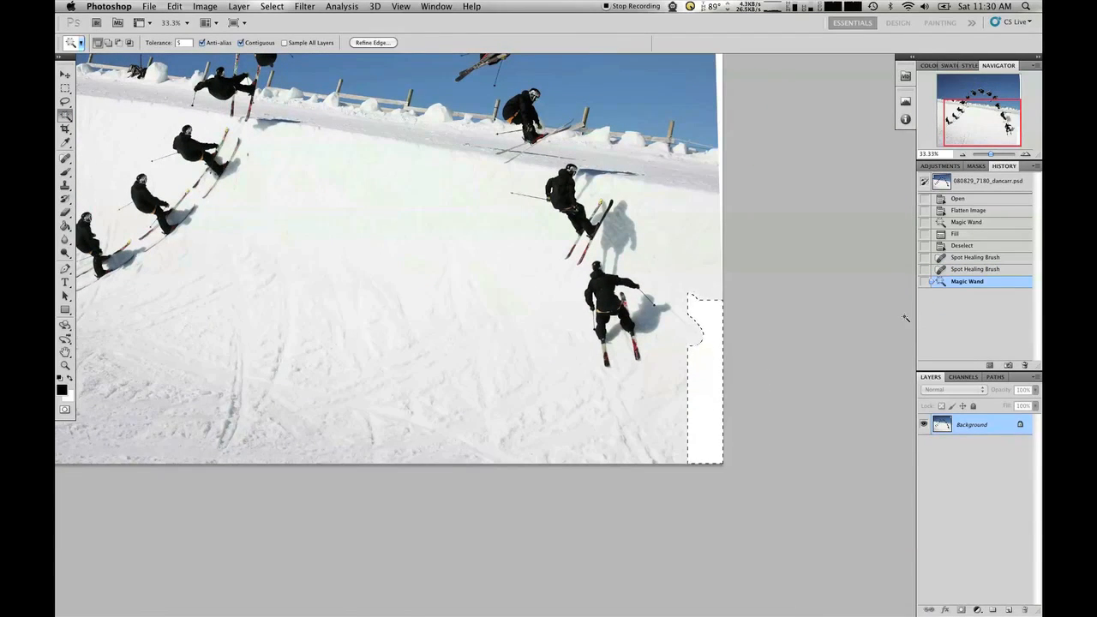
mouse_move(743, 394)
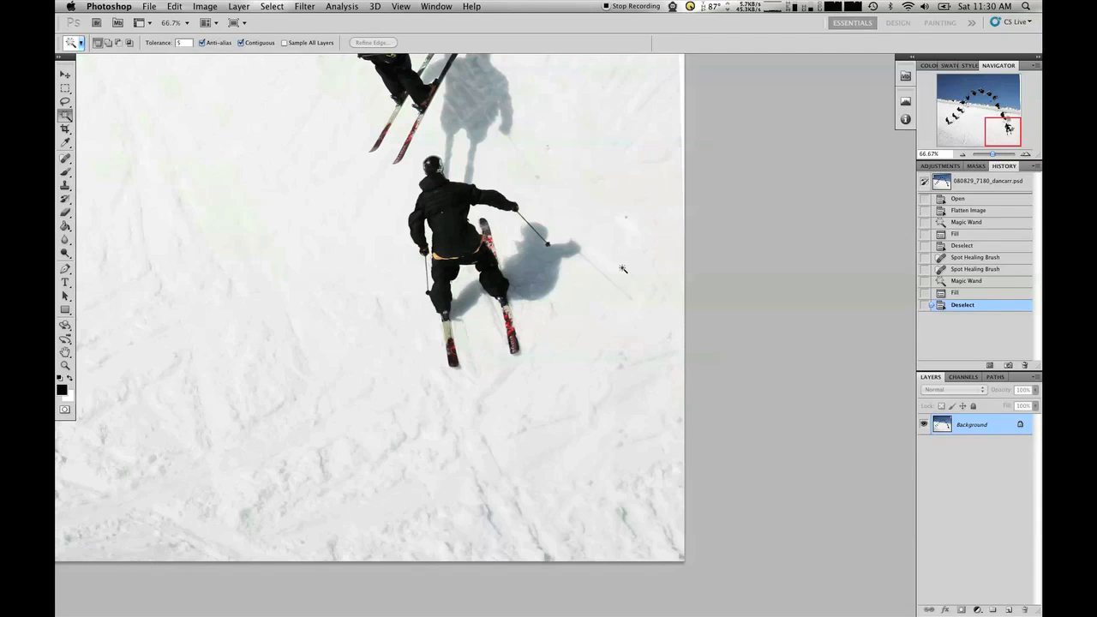
mouse_move(622, 325)
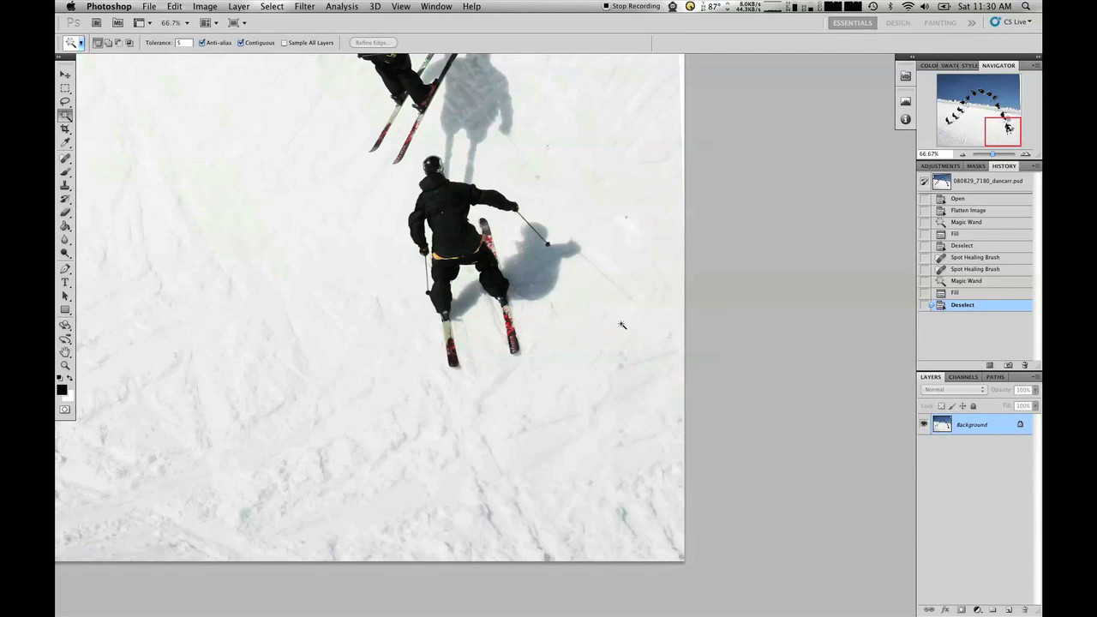
mouse_move(619, 266)
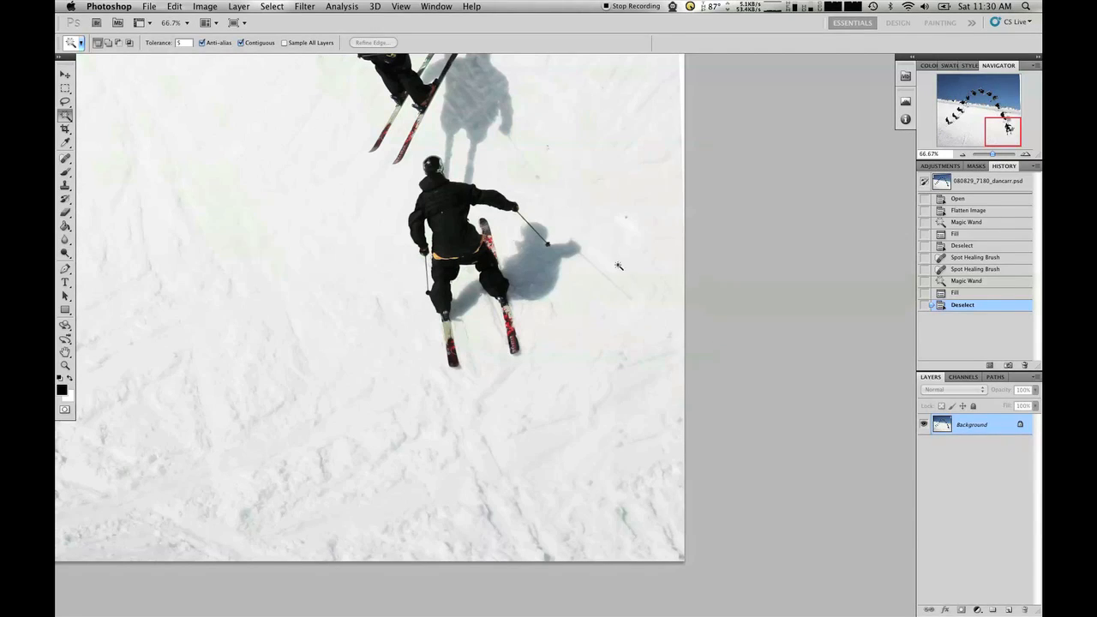
mouse_move(648, 315)
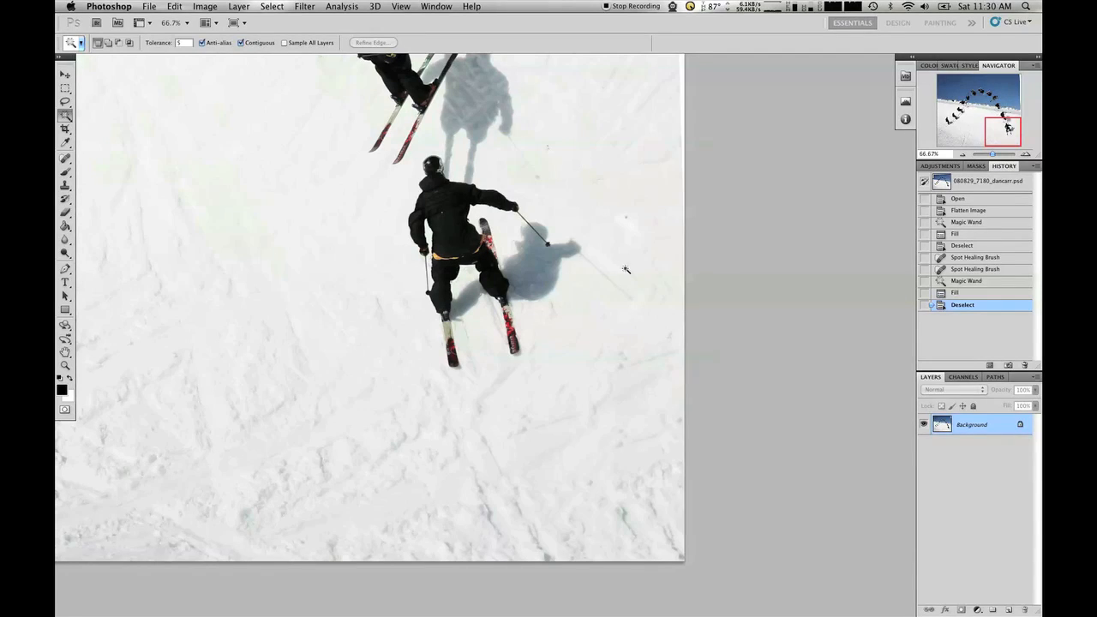
mouse_move(615, 264)
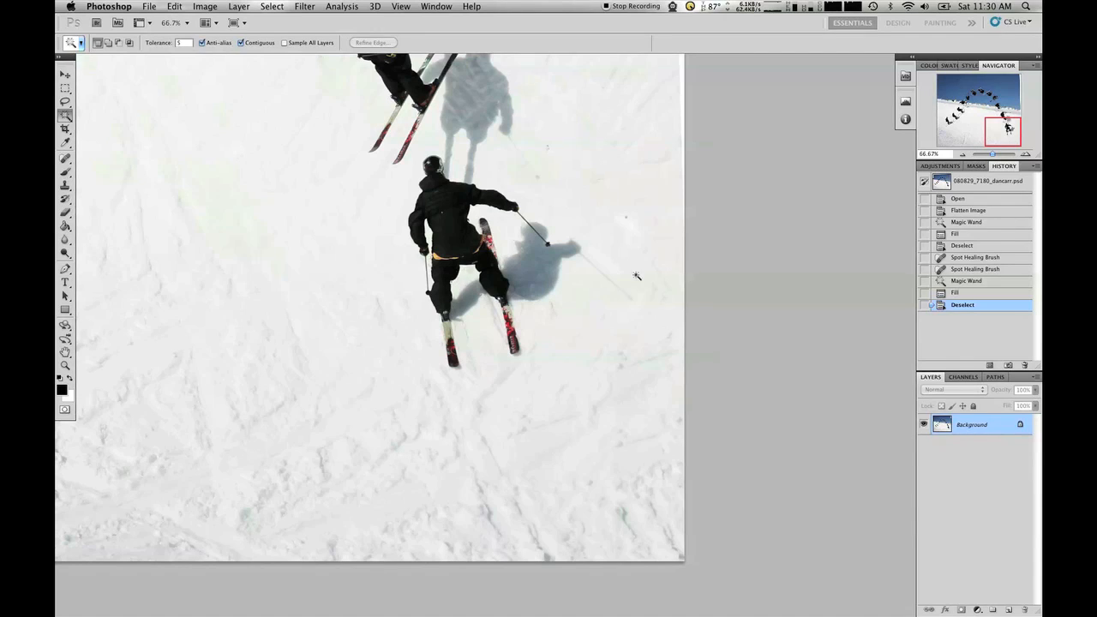
mouse_move(666, 377)
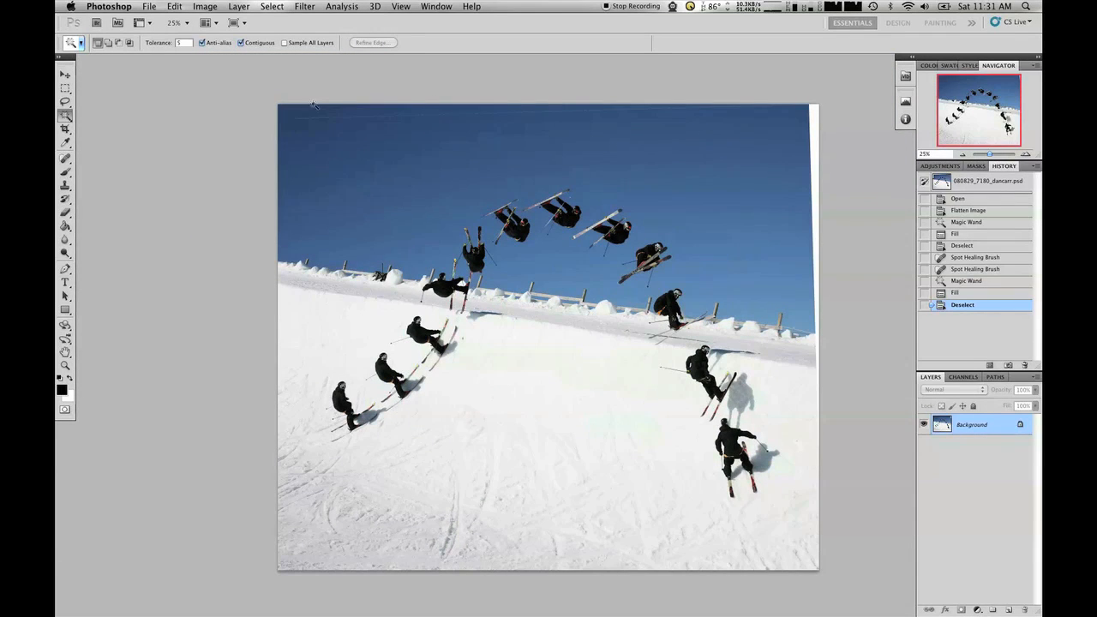
mouse_move(637, 127)
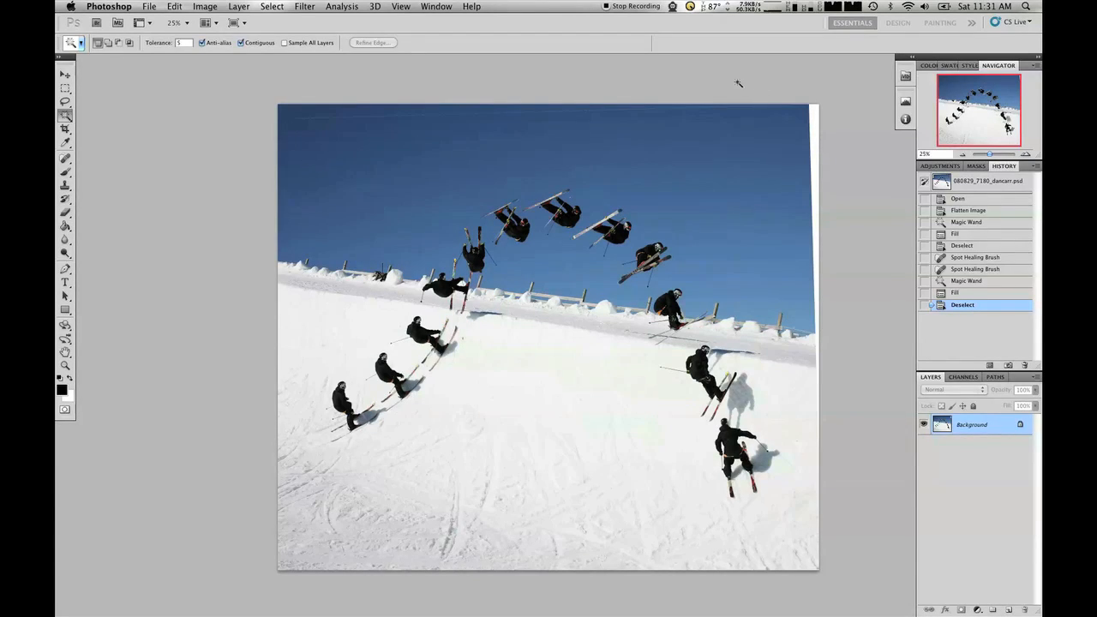
mouse_move(694, 131)
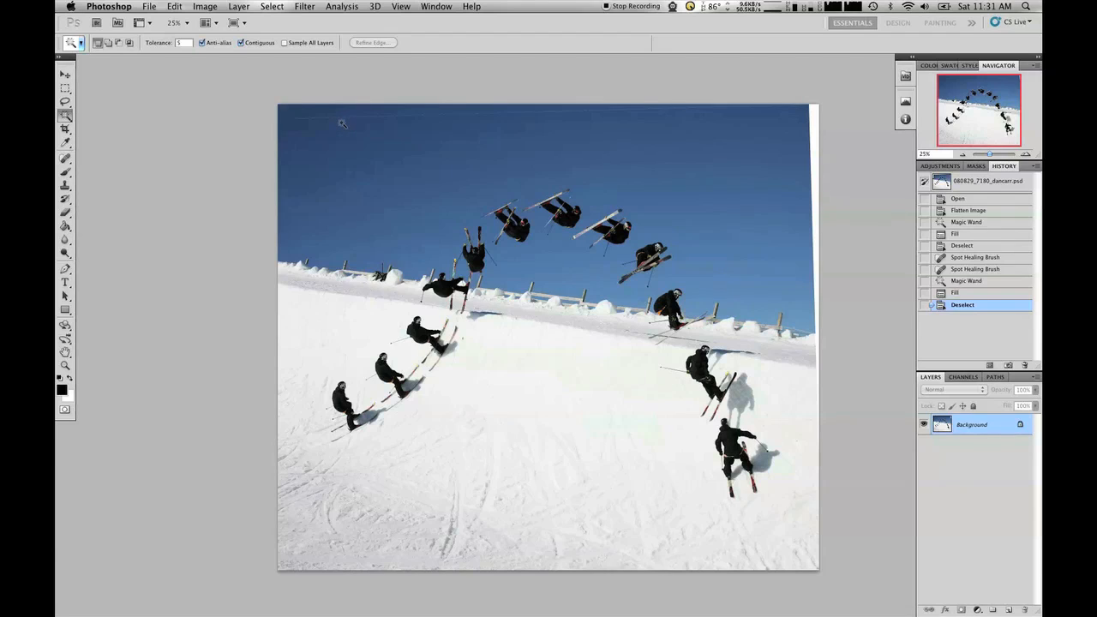
mouse_move(490, 140)
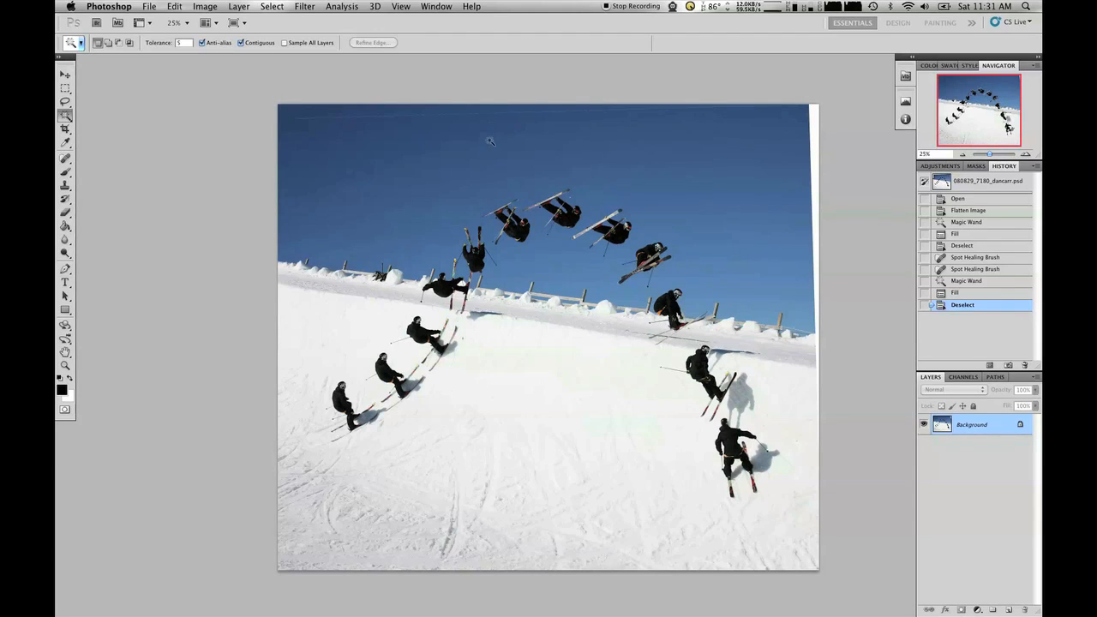